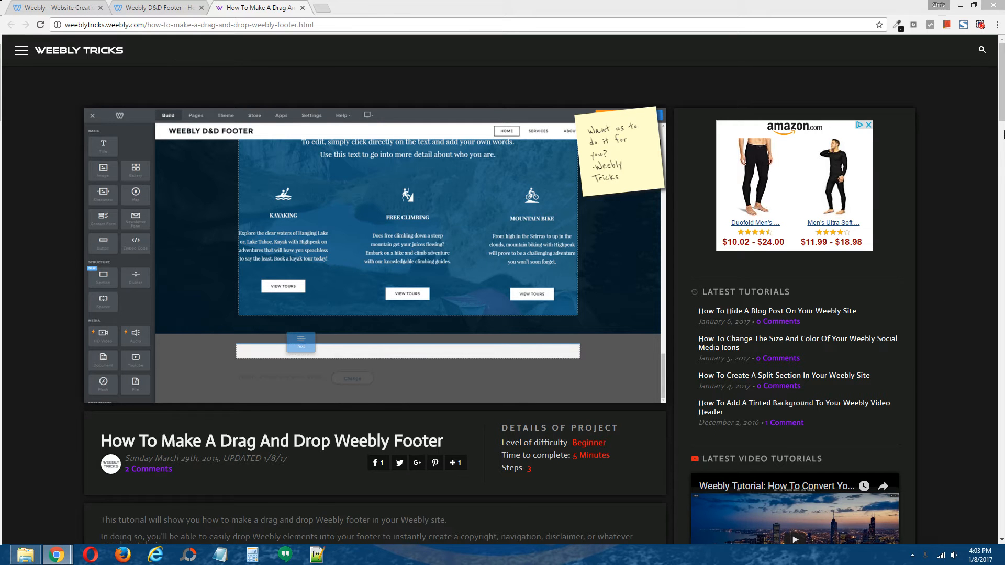
Switch to the D&D Footer site editor and scroll the home page down to its default footer
scroll(down, 3)
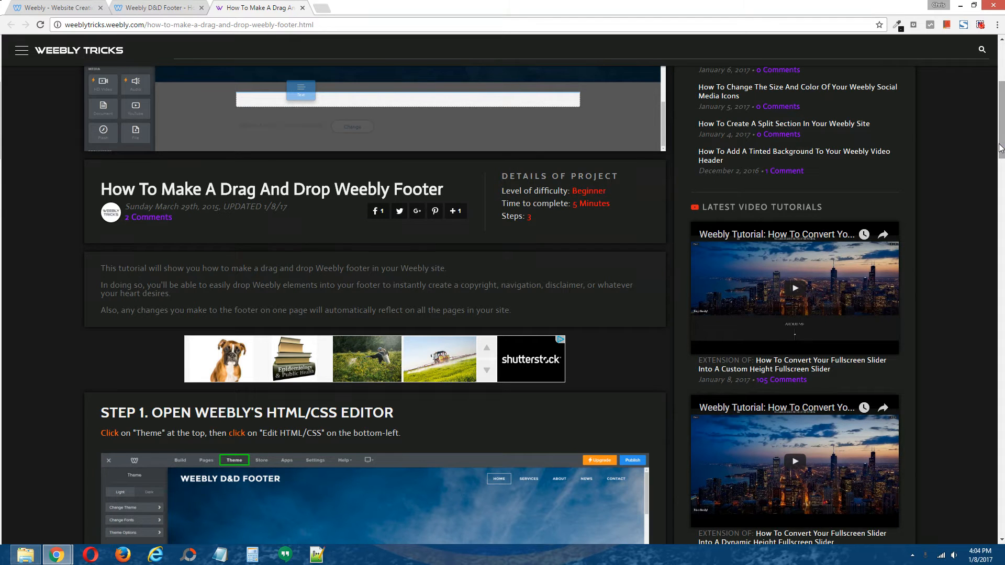
mouse_move(162, 229)
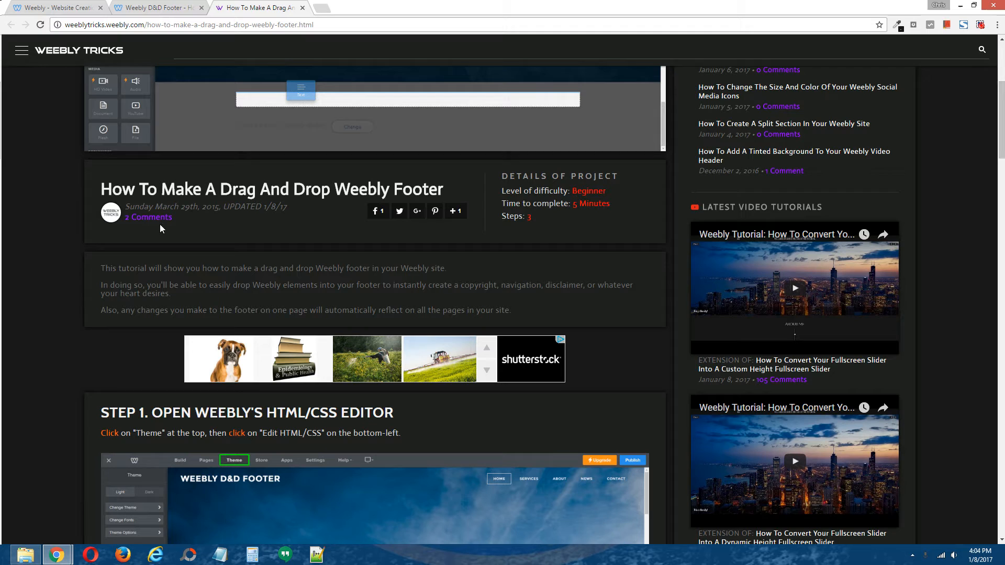
mouse_move(96, 304)
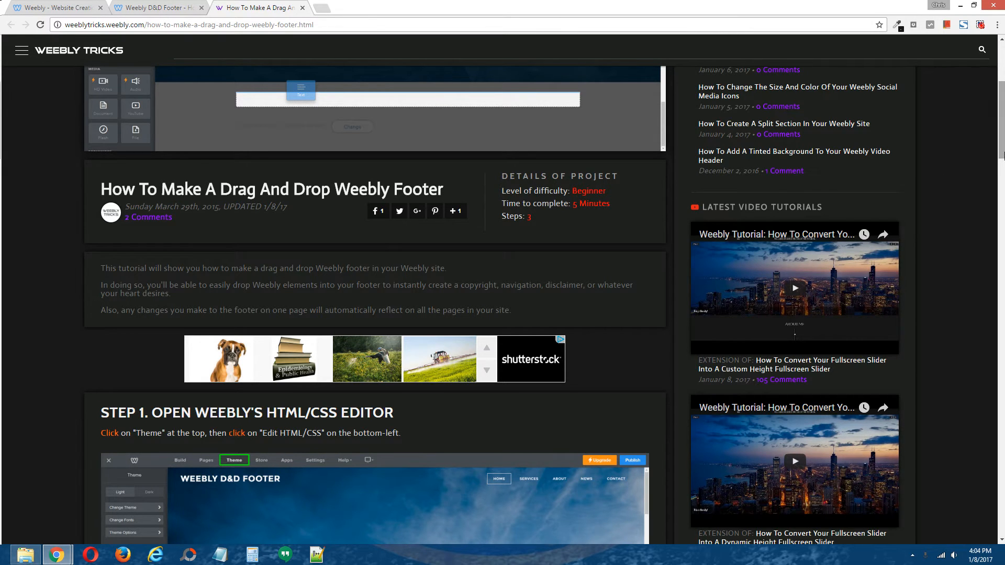
scroll(down, 3)
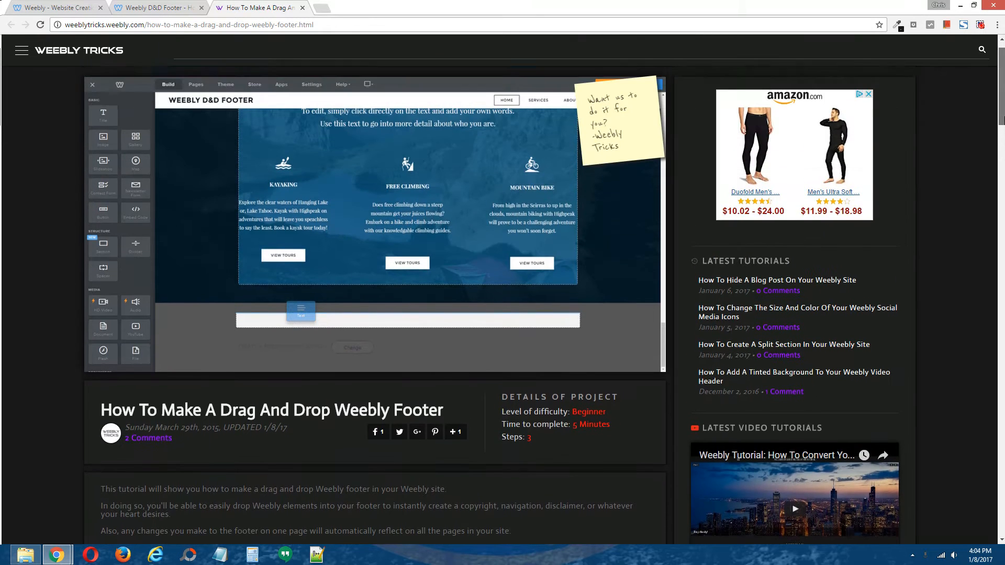
click(56, 8)
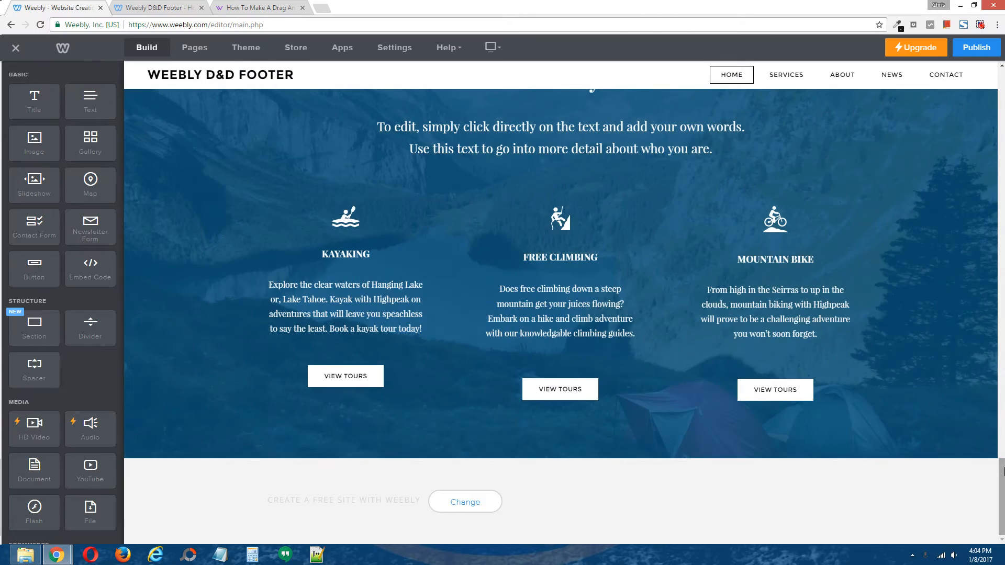
scroll(up, 3)
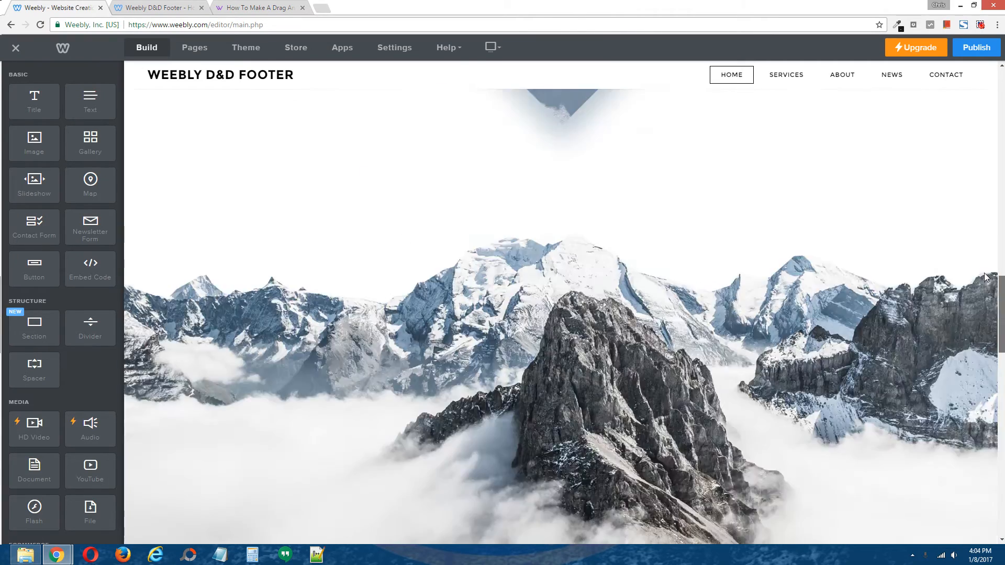
scroll(up, 3)
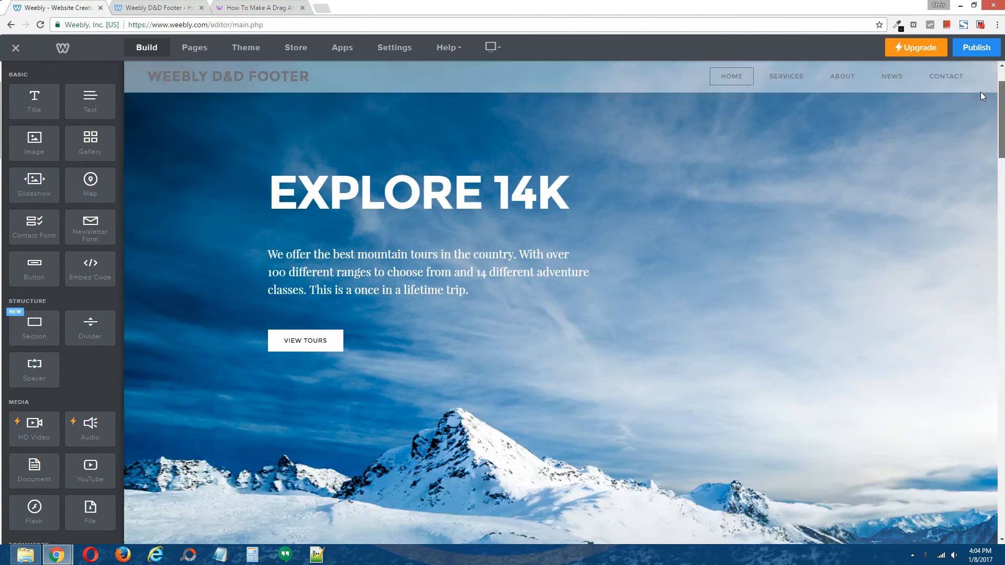
scroll(down, 3)
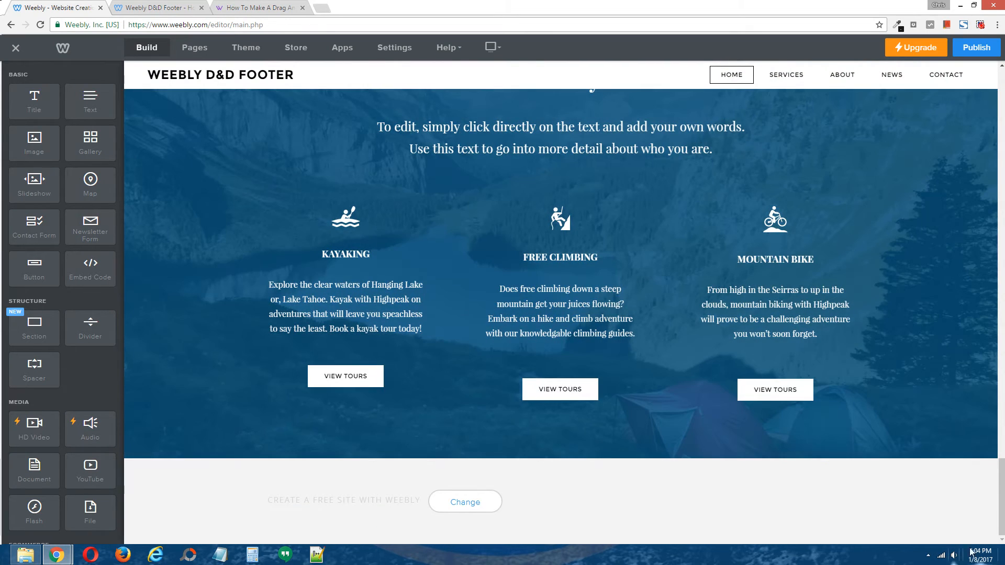
mouse_move(131, 465)
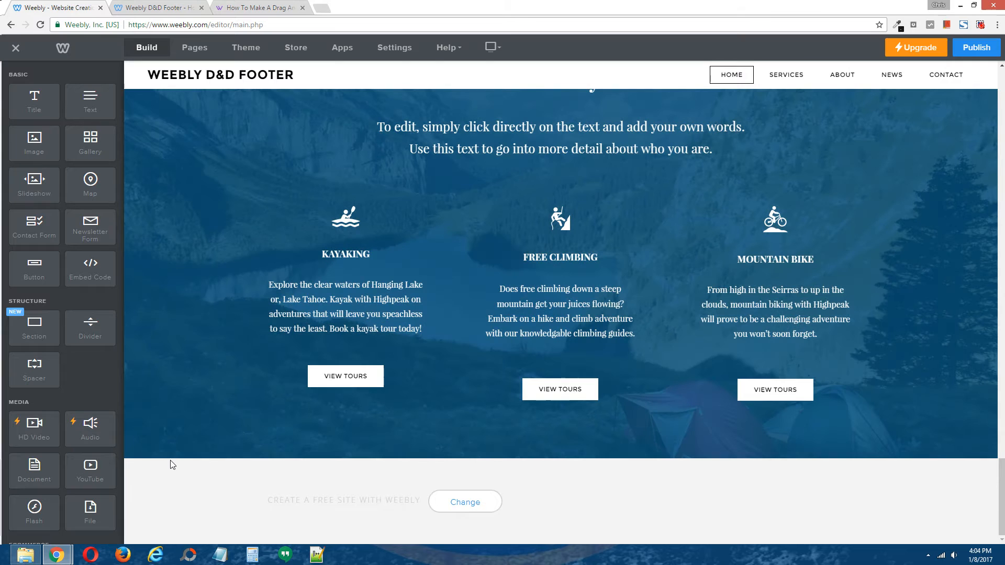
mouse_move(199, 464)
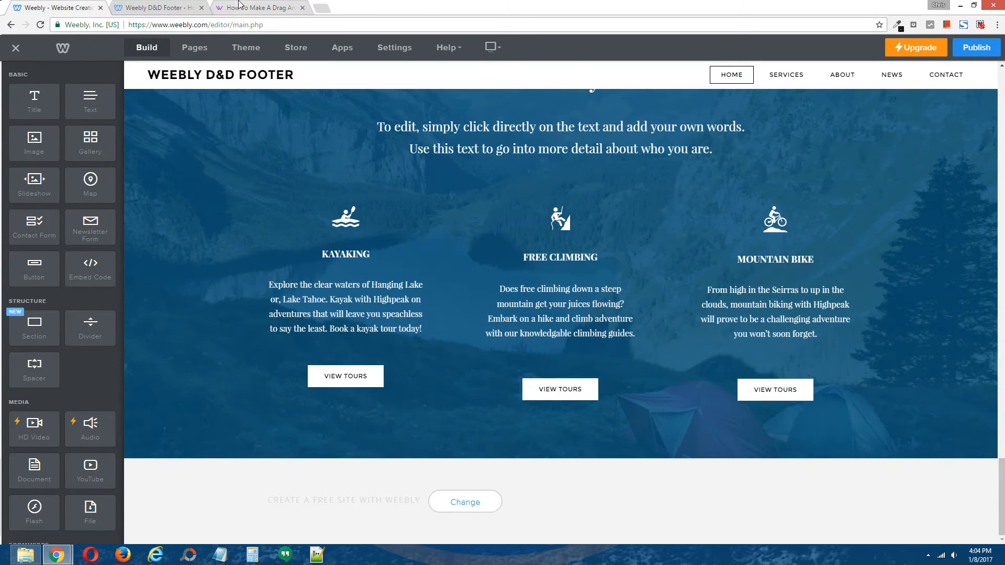
Return to the Weebly Tricks footer tutorial and scroll to Step 1 on the HTML/CSS editor
click(256, 7)
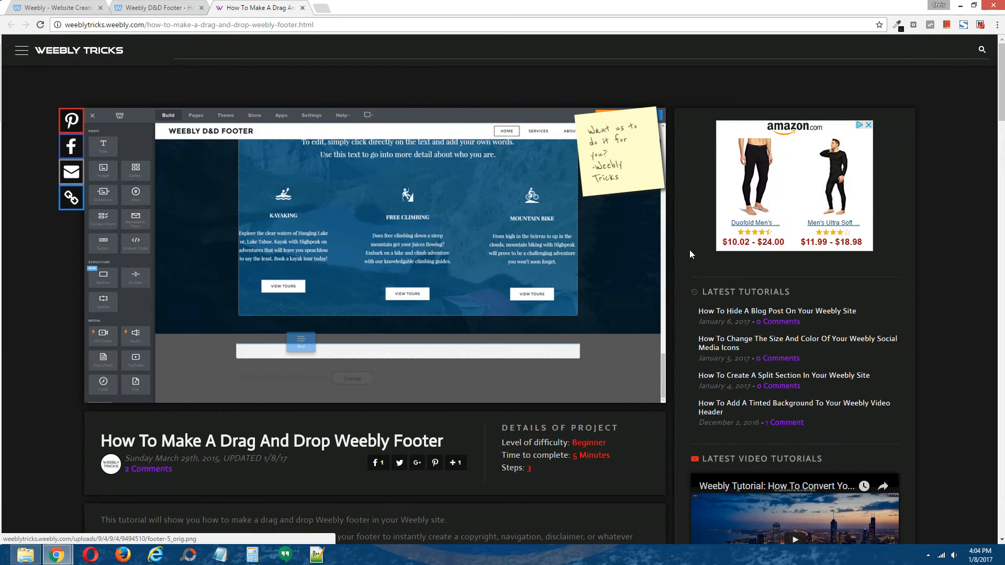
scroll(down, 3)
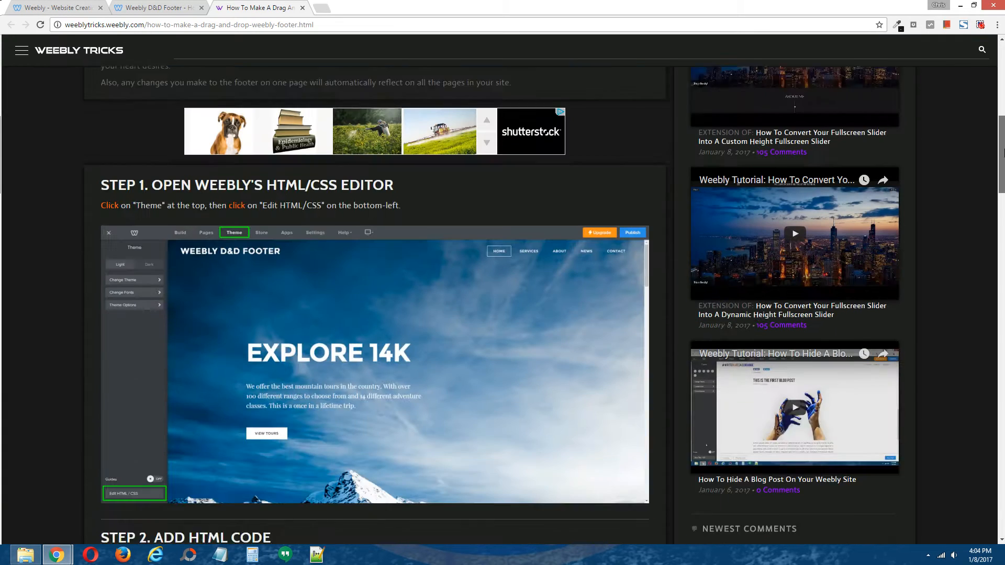
scroll(down, 3)
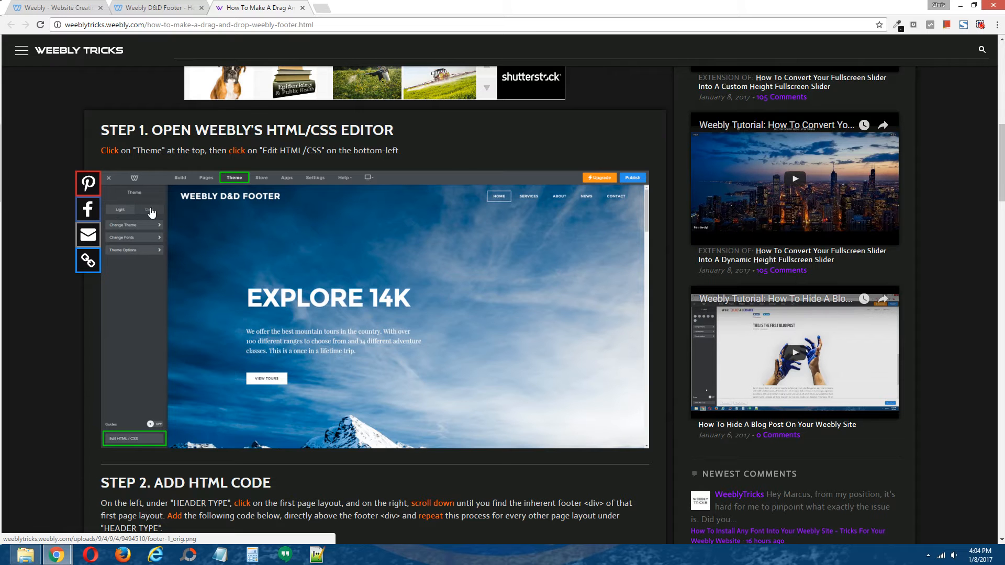
Open the D&D Footer theme's Edit HTML / CSS code editor from the Theme settings
click(157, 8)
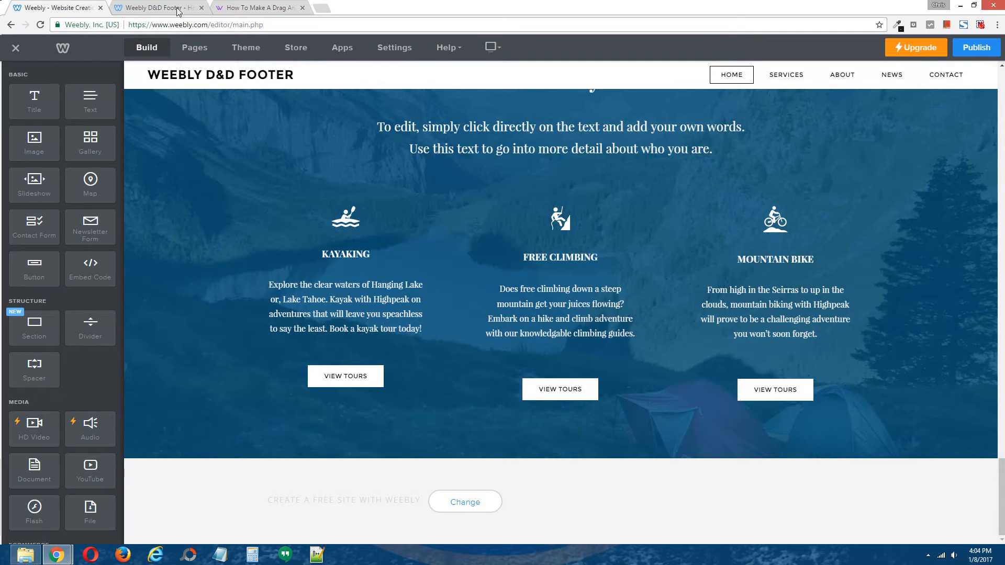
click(245, 47)
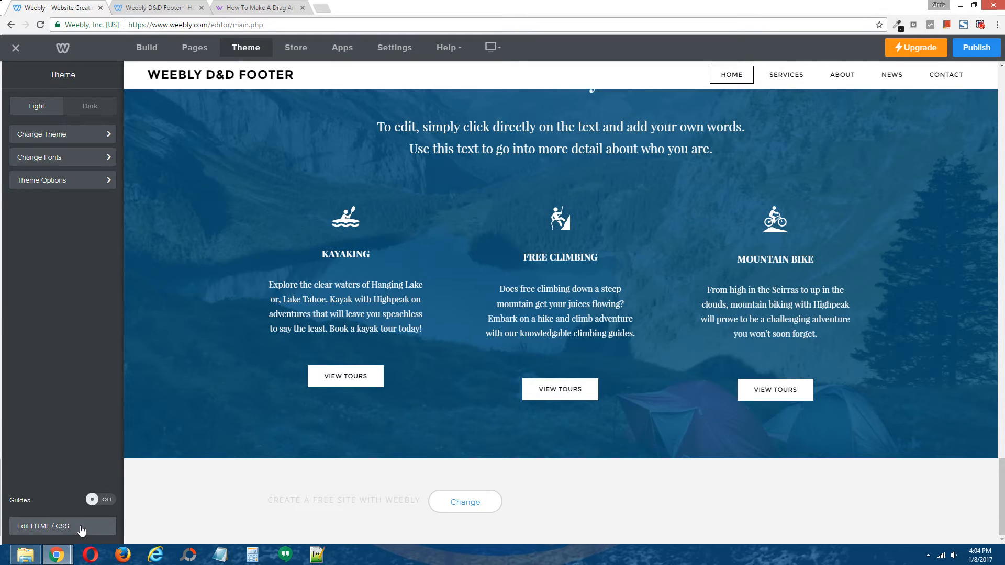
click(44, 526)
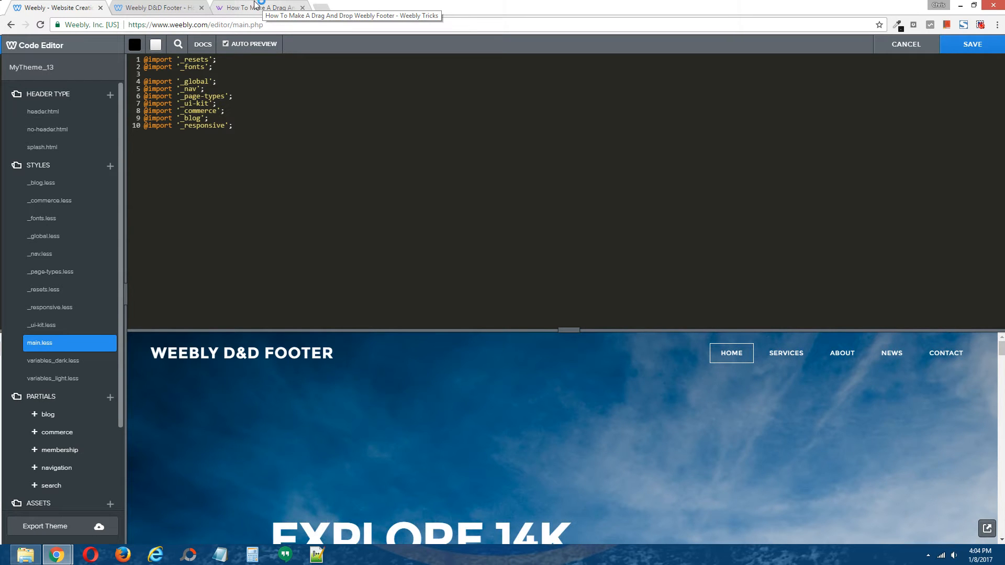
Bring up Step 2 of the tutorial showing the my-footer HTML snippet to copy
click(260, 7)
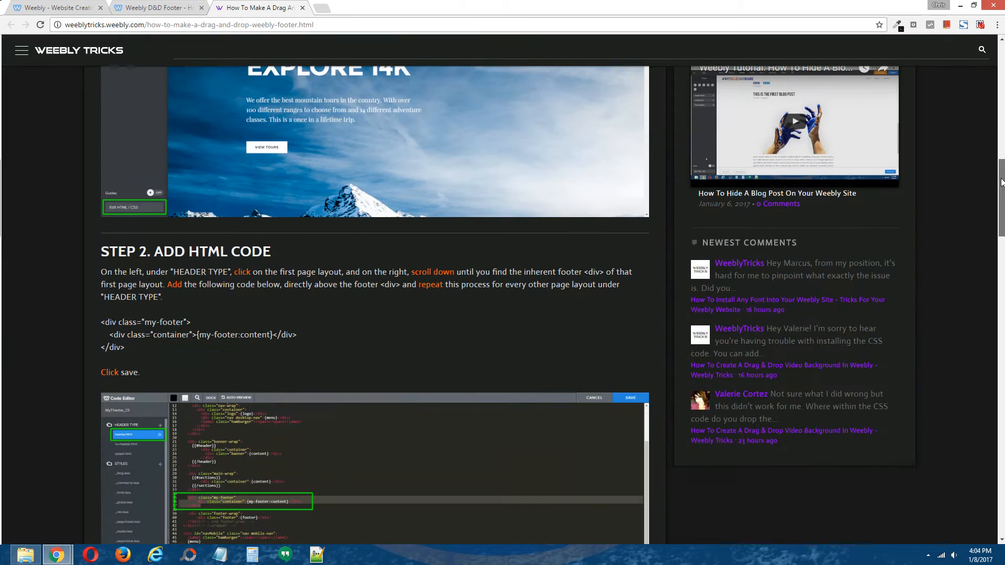
scroll(down, 3)
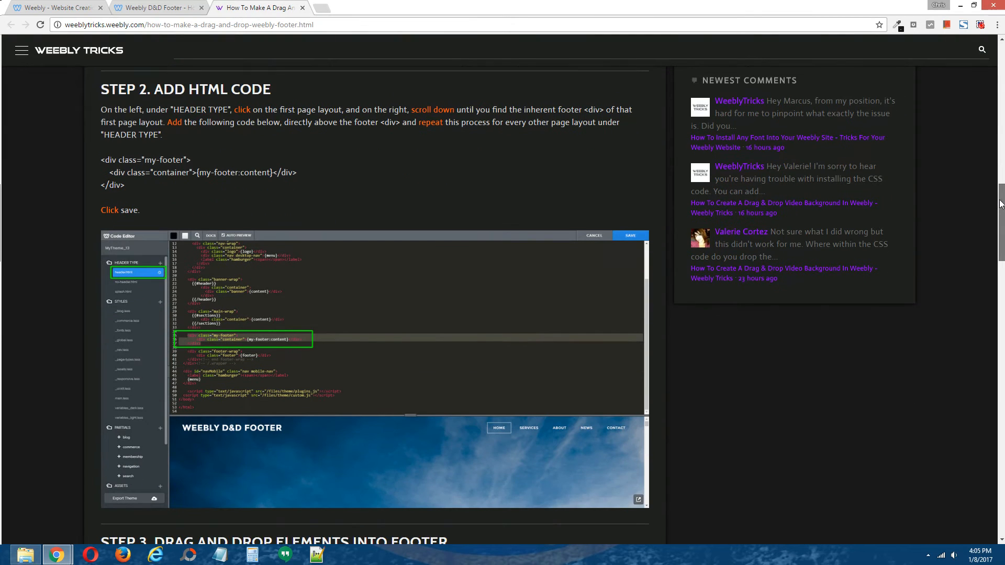
mouse_move(153, 189)
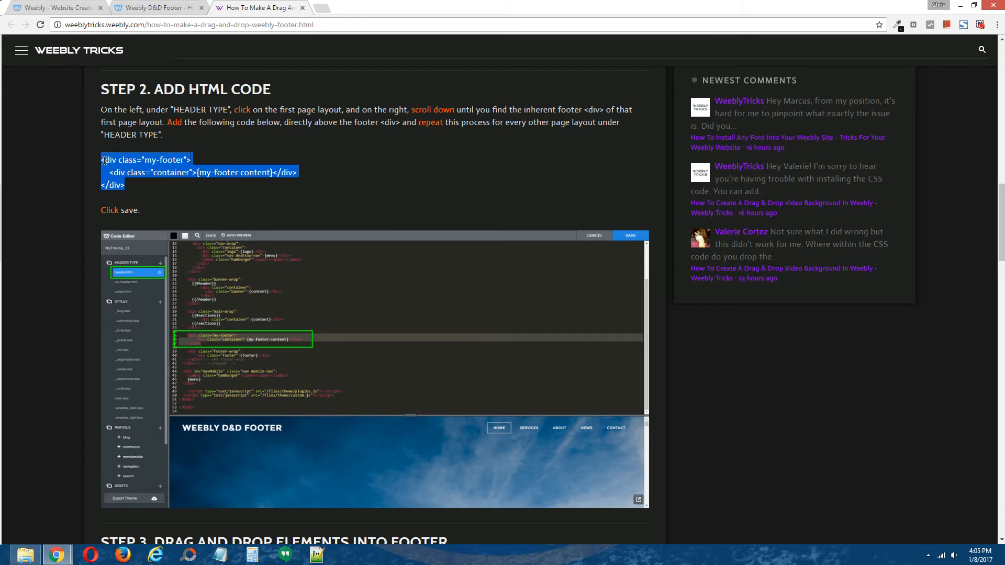
mouse_move(170, 139)
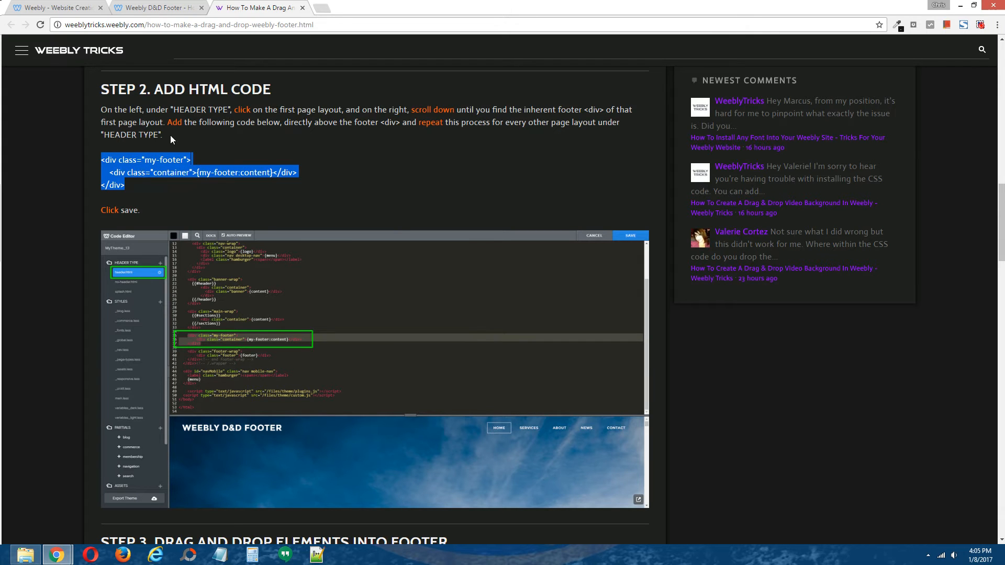
mouse_move(54, 8)
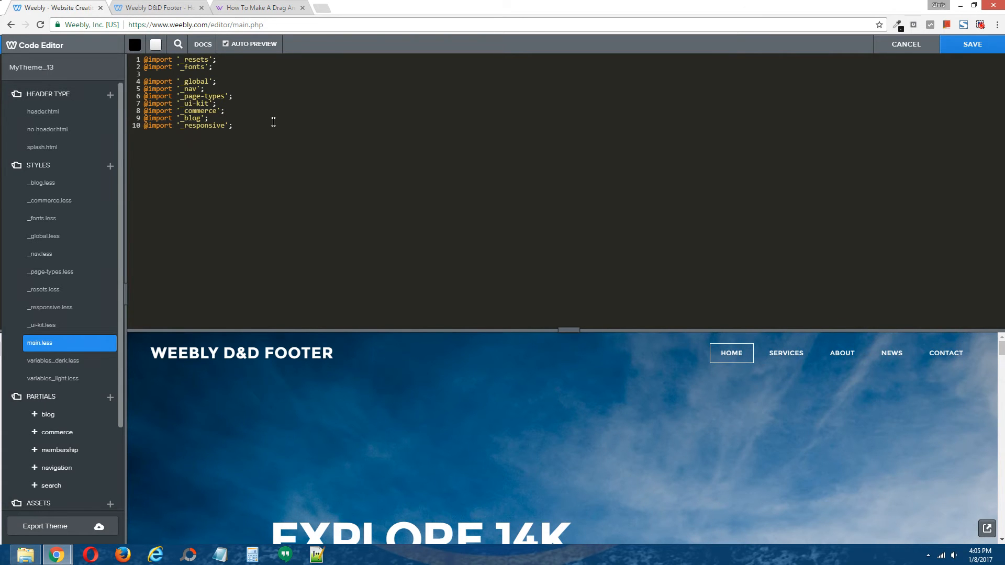
mouse_move(260, 122)
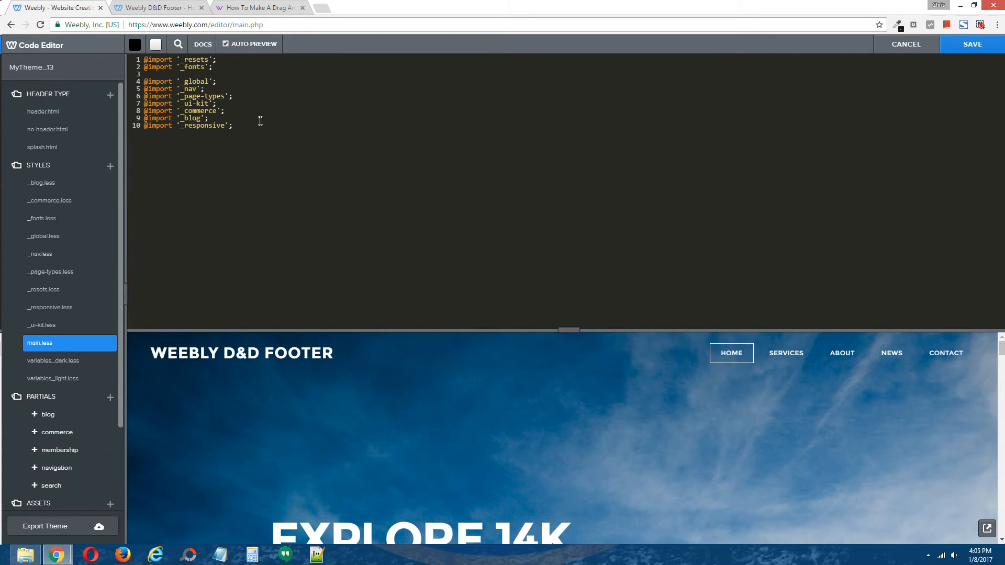
mouse_move(69, 112)
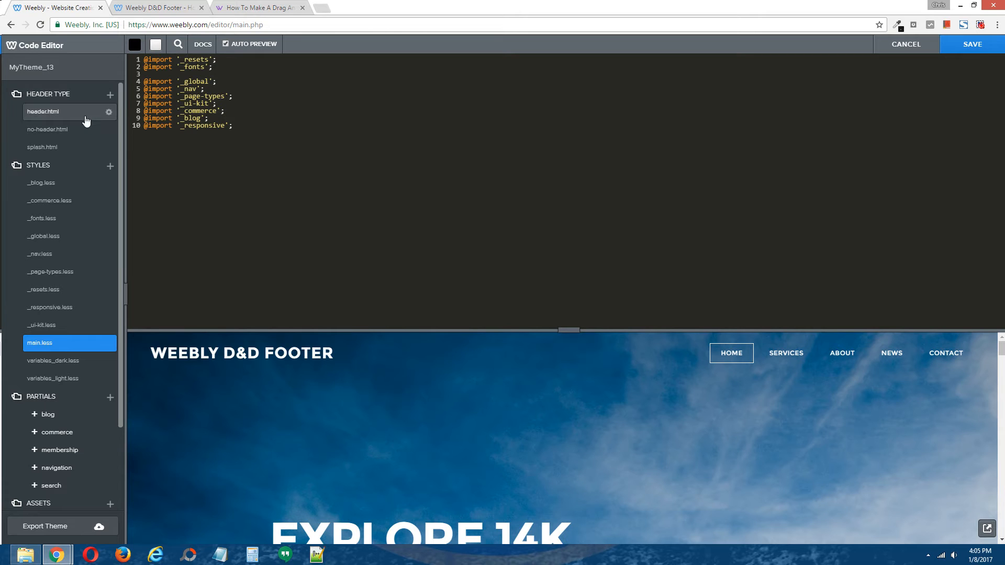
mouse_move(84, 124)
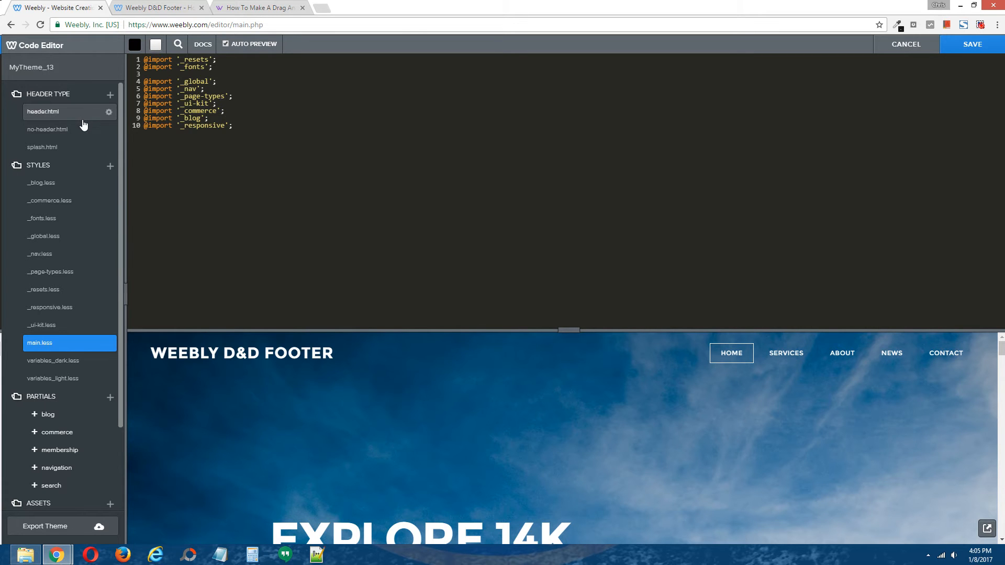
mouse_move(51, 118)
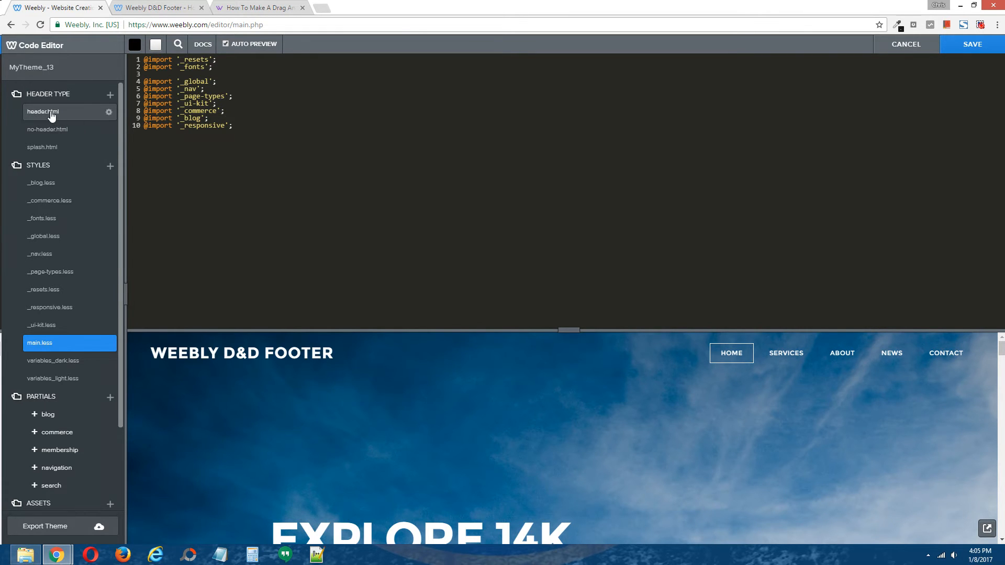
mouse_move(63, 114)
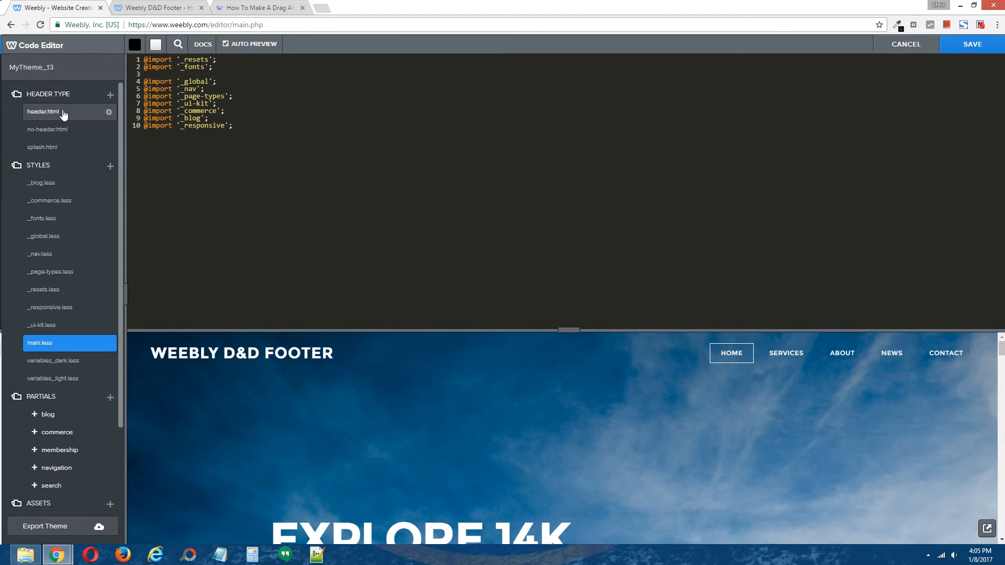
Paste the my-footer container div above the footer-wrap div in header.html
click(43, 112)
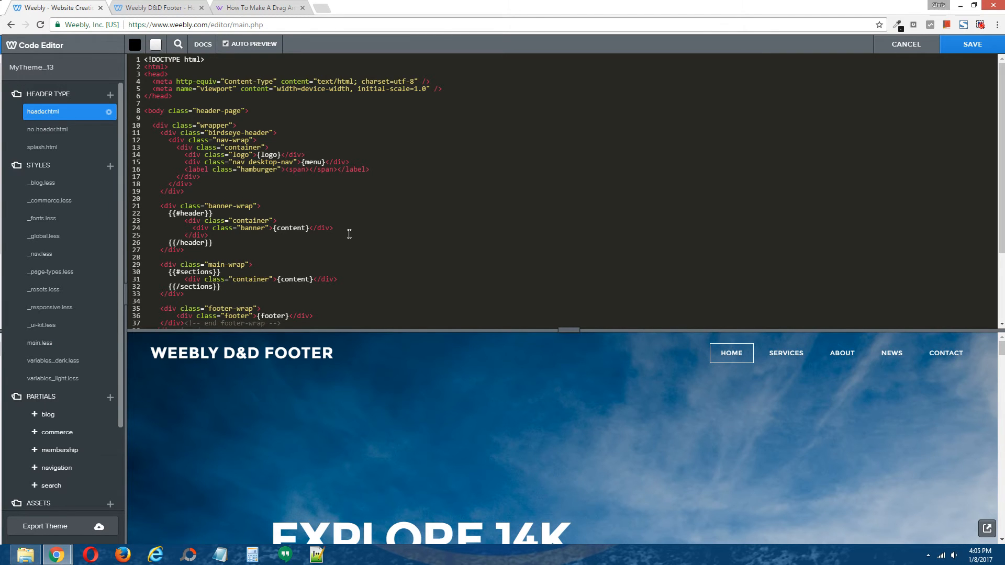
scroll(down, 3)
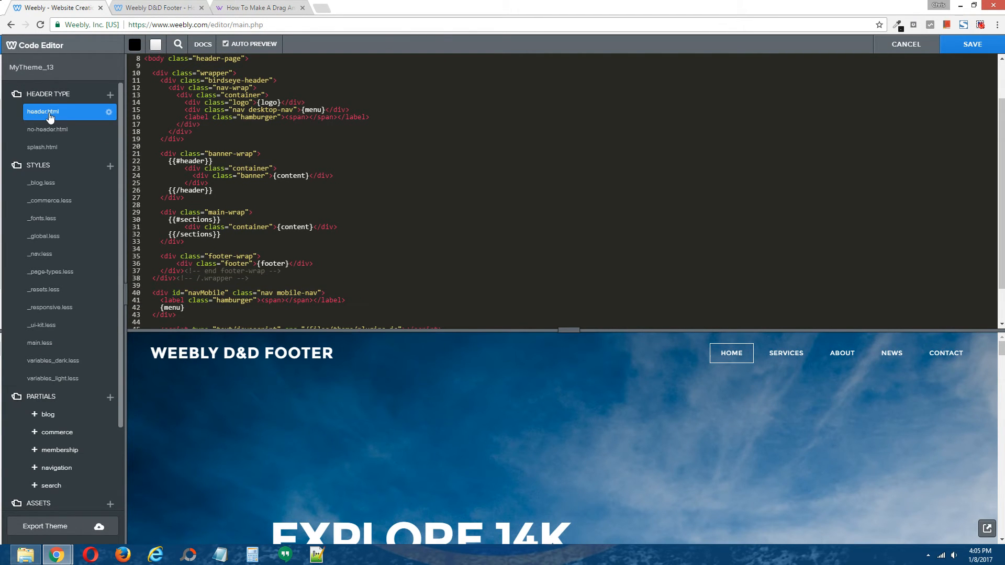
mouse_move(355, 213)
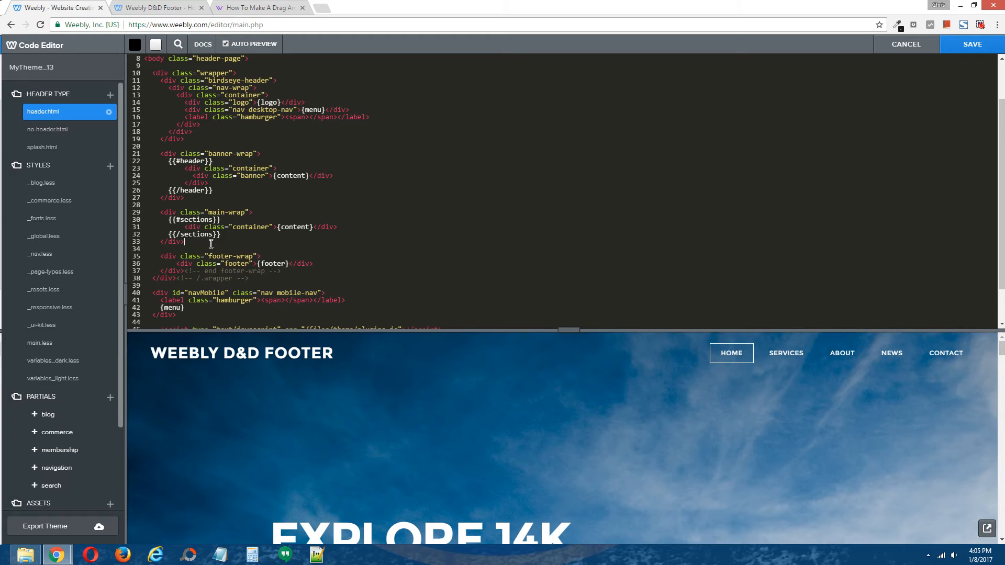
key(enter)
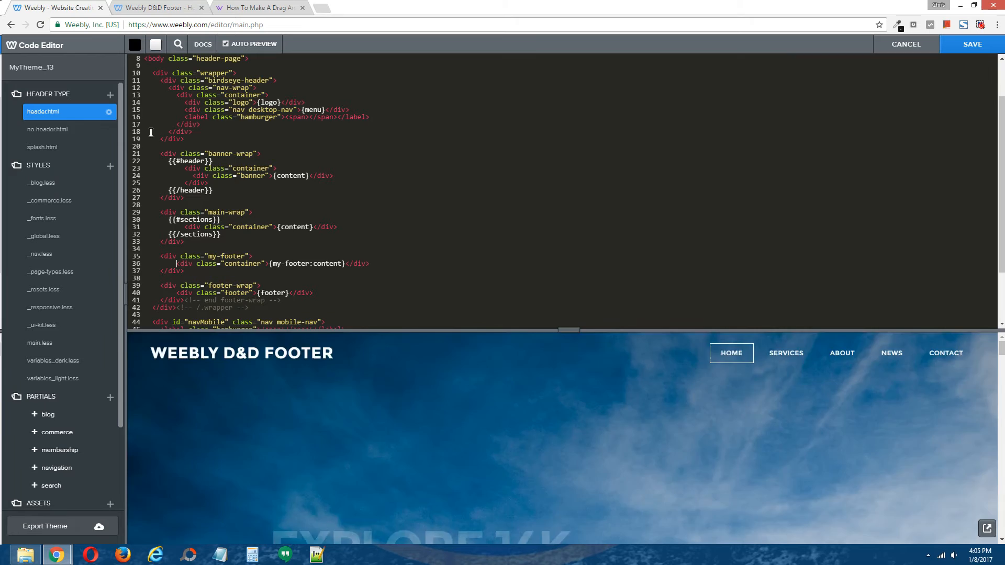
Paste the my-footer code above footer-wrap in no-header.html and save the layout changes
click(47, 130)
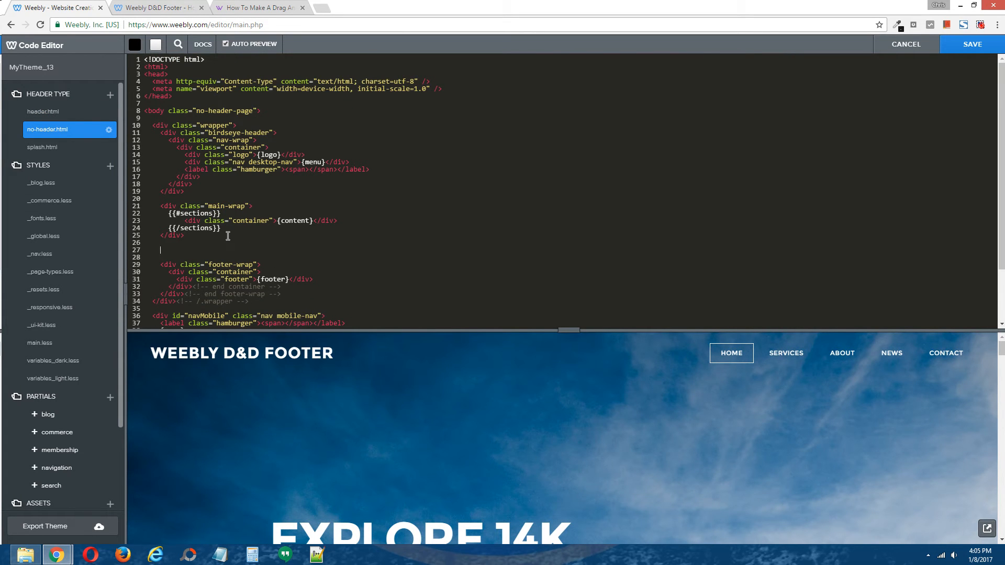
right_click(227, 242)
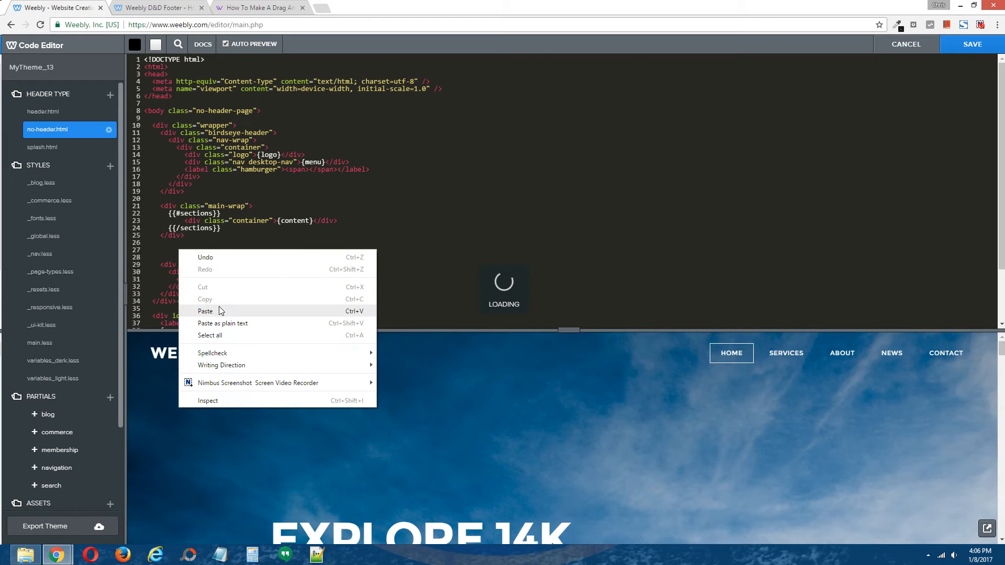
click(206, 310)
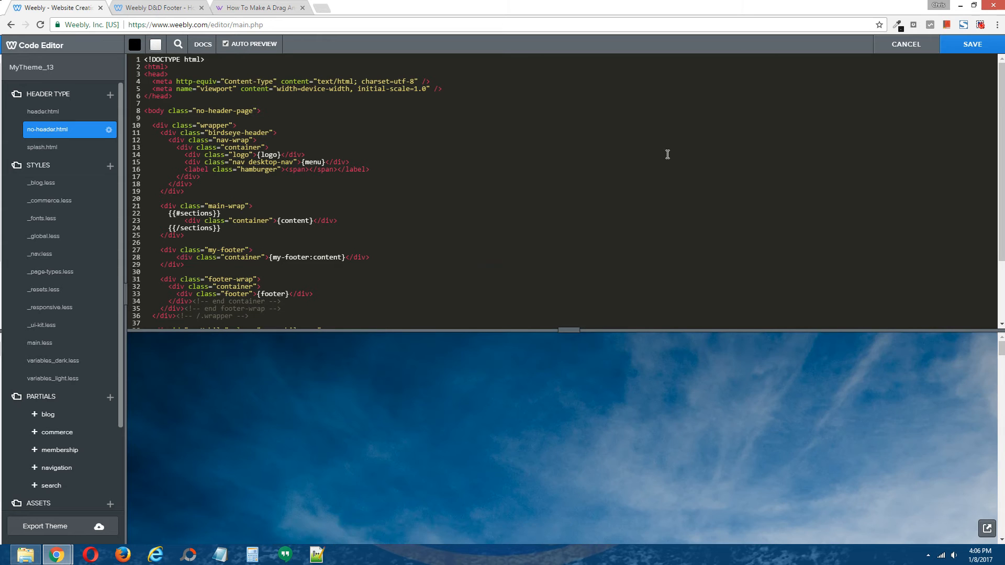
click(906, 44)
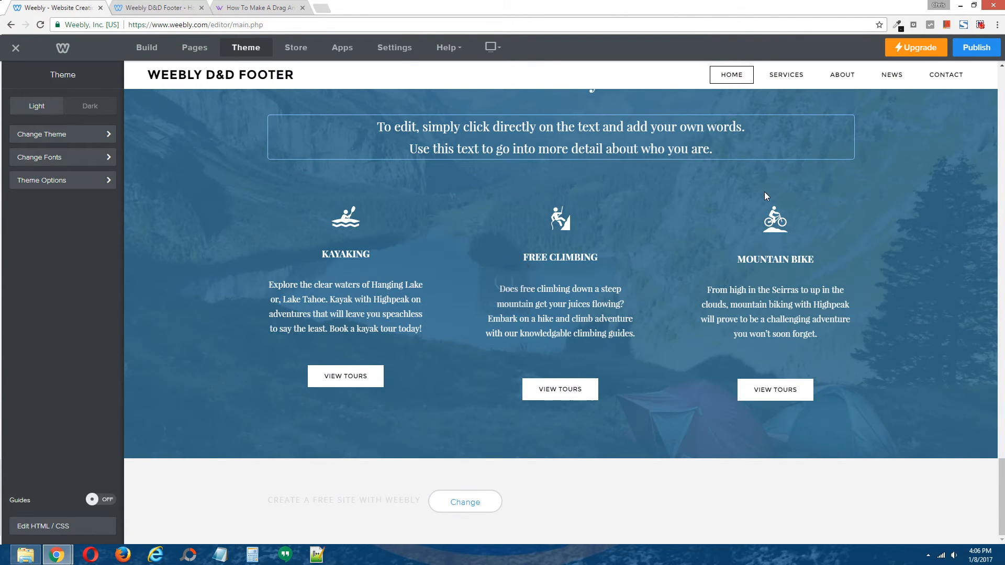
scroll(up, 3)
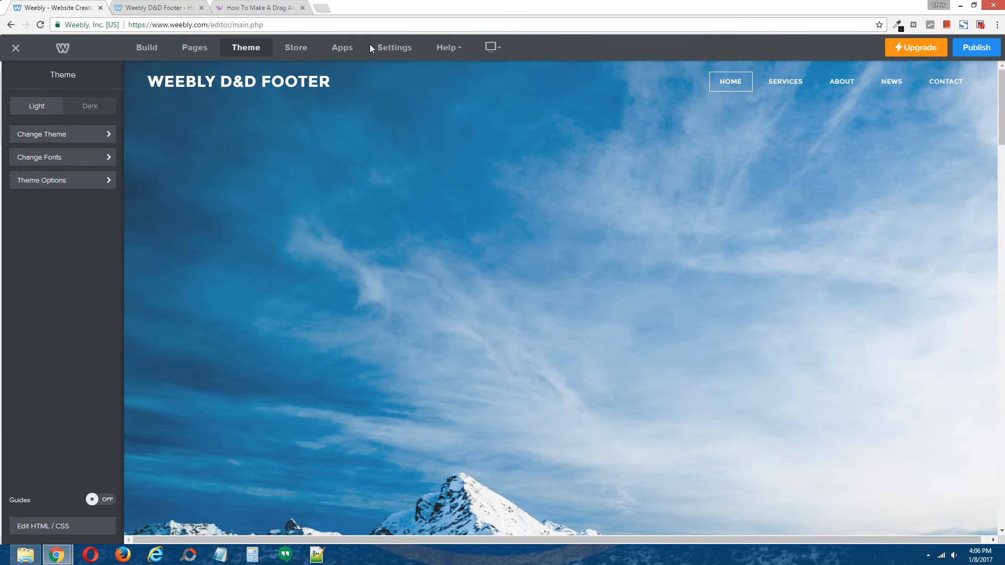
click(260, 7)
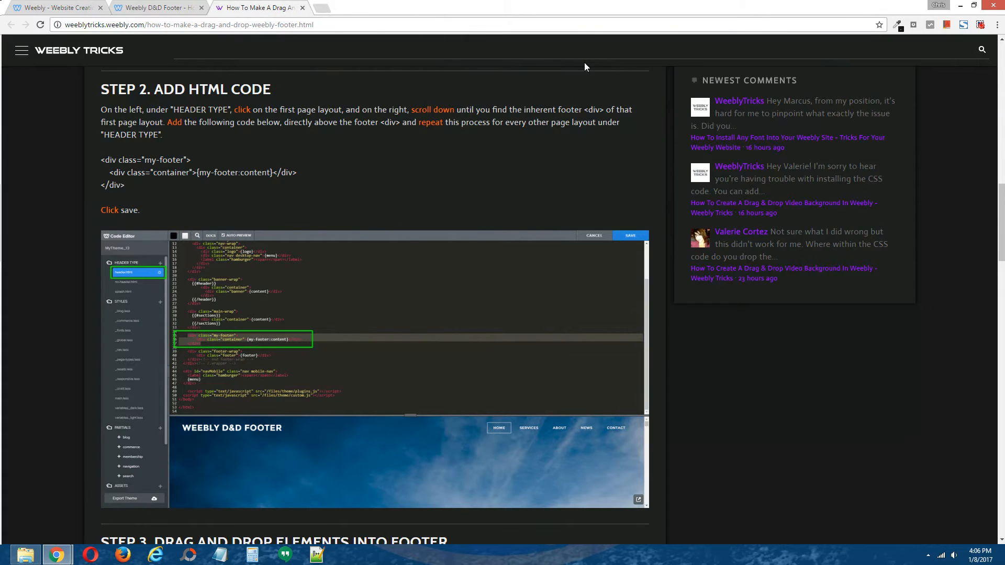
scroll(down, 3)
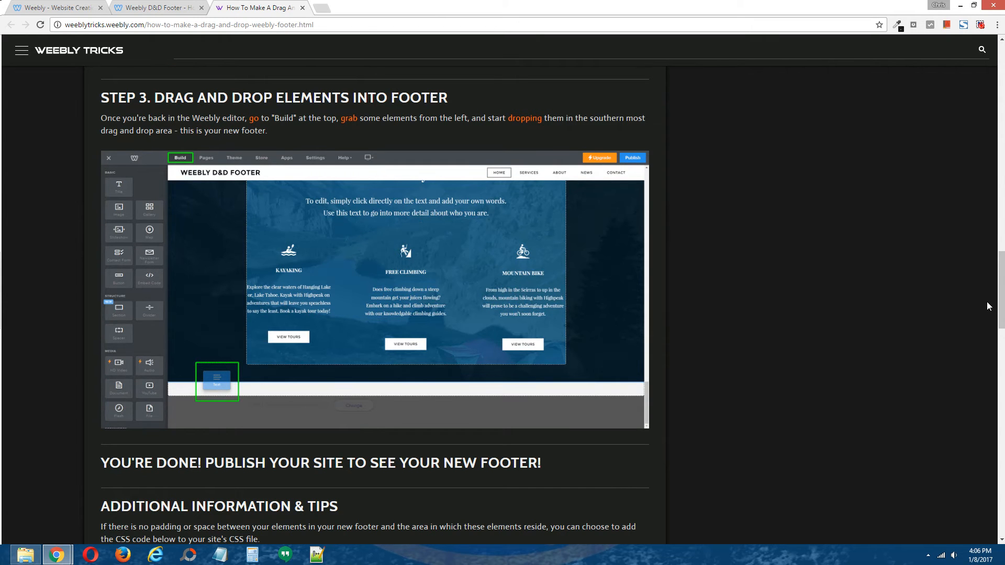
click(57, 7)
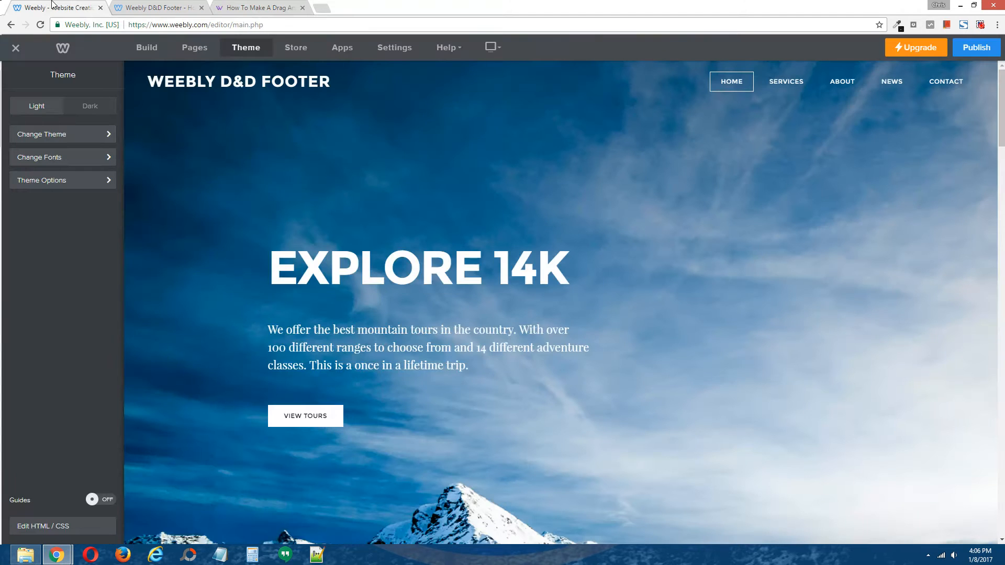
Show the Build elements and scroll to the new footer drop area at the page bottom
click(146, 47)
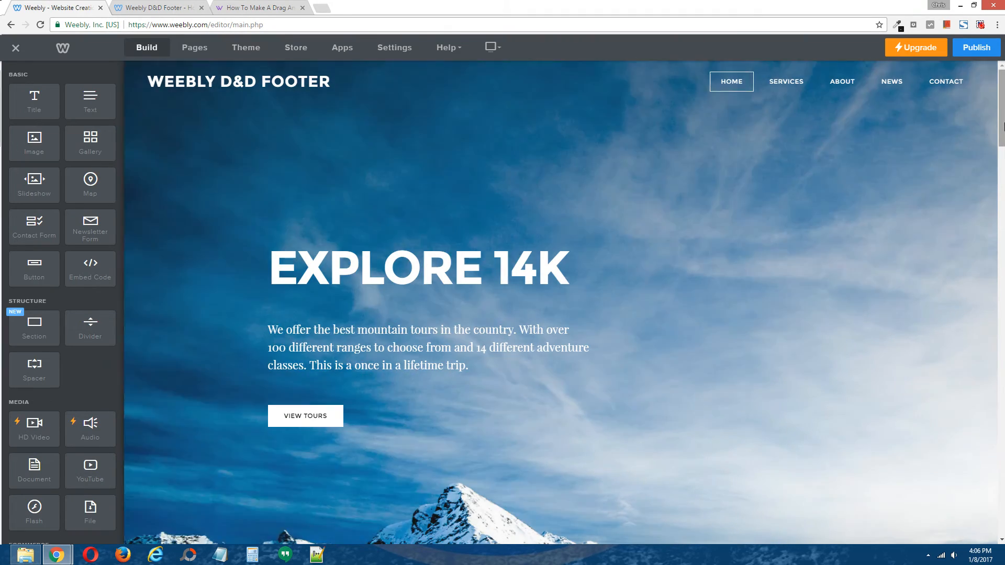
scroll(down, 3)
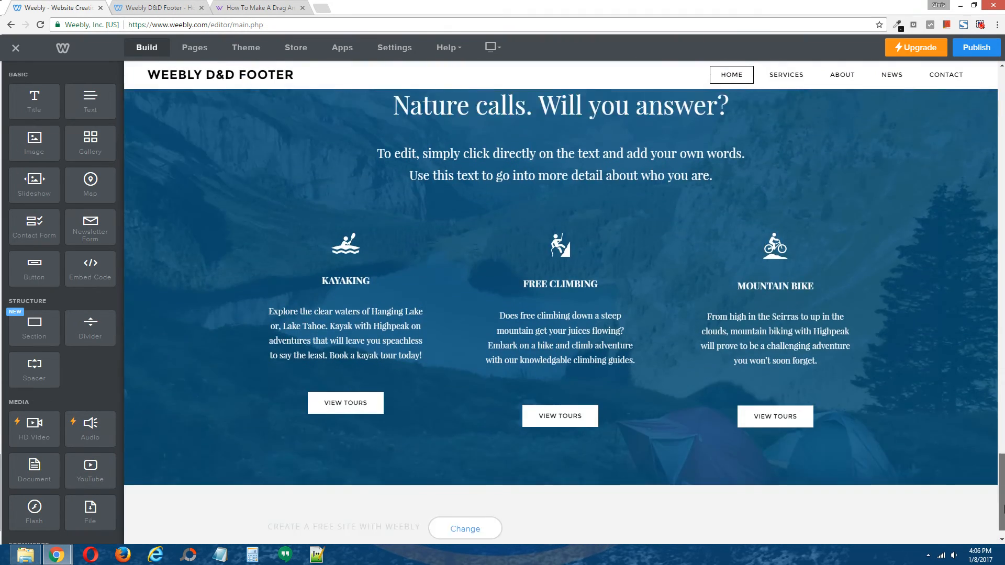
scroll(down, 3)
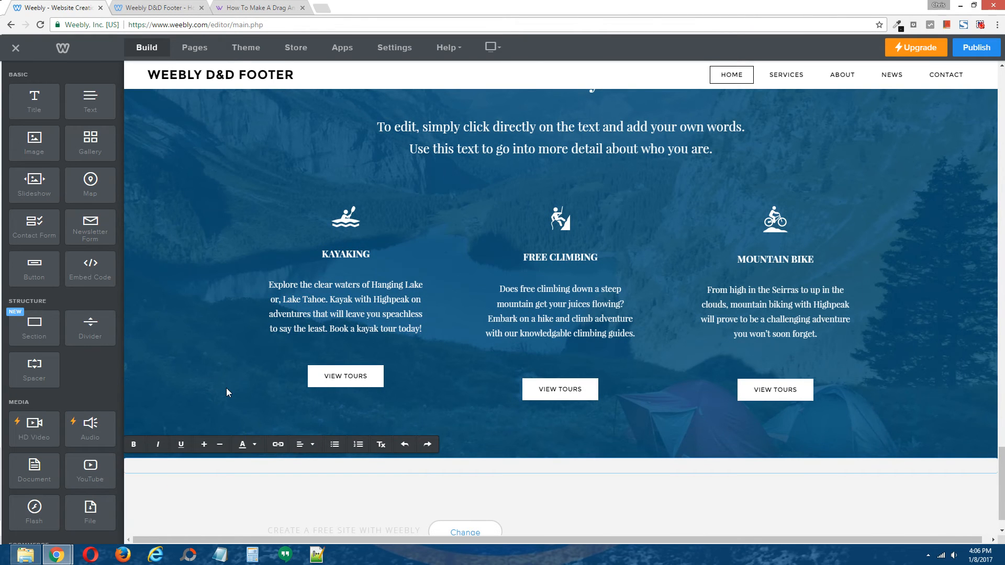
Fill the footer text element with 'This is my new footer!'
text(This)
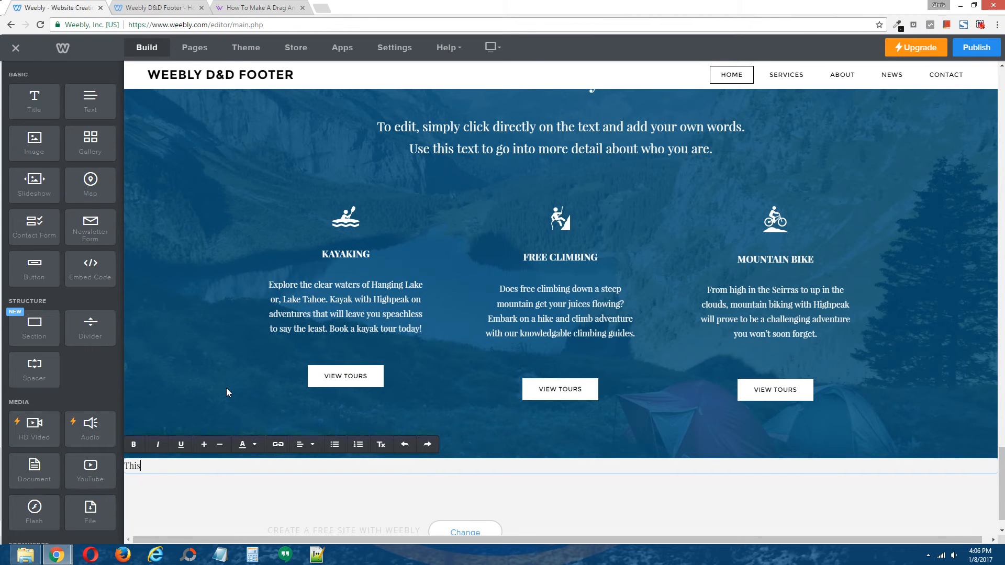
text(is my)
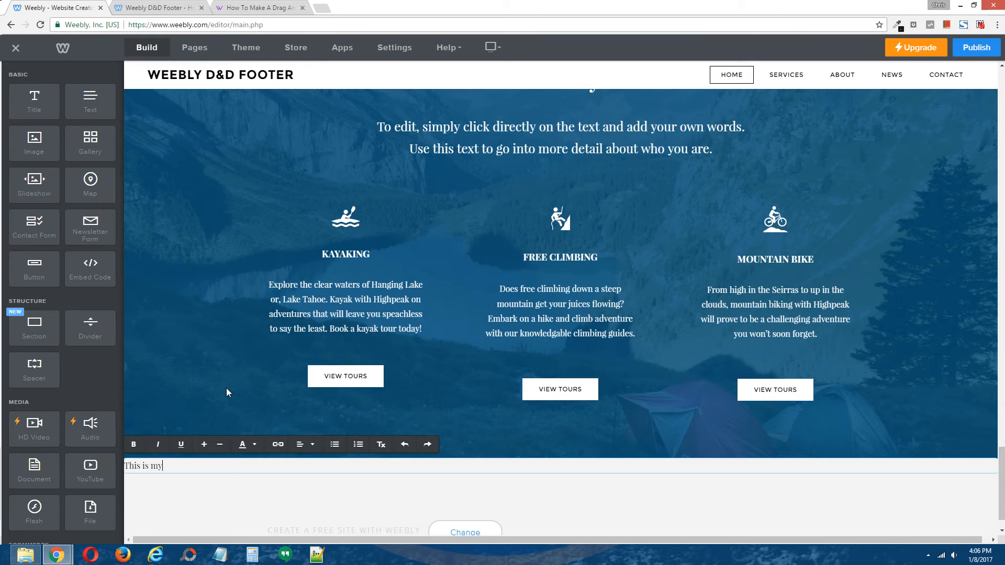
text(new footer)
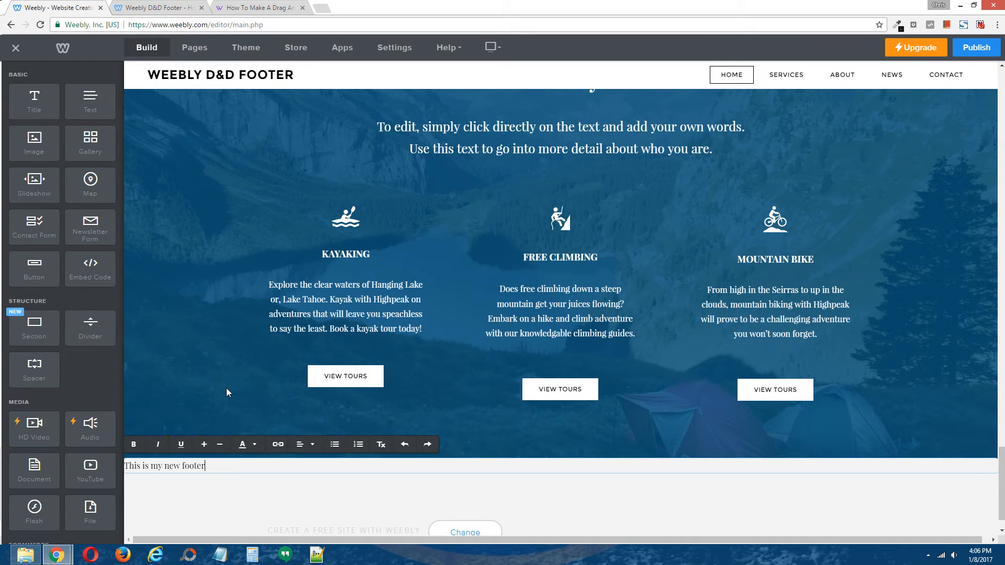
text(!)
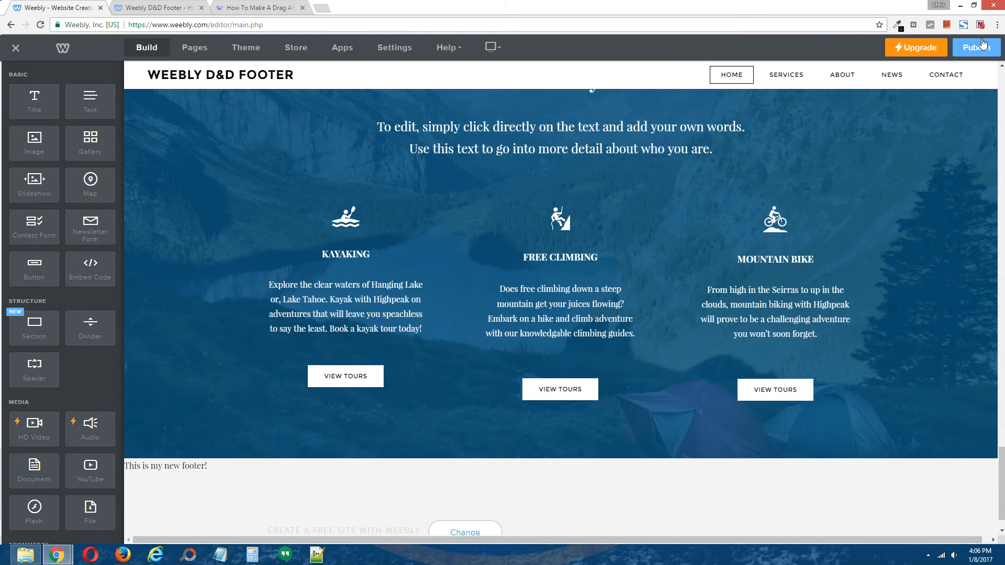
Publish the site to concept1817.weebly.com and check the footer on the live Services and home pages
click(975, 47)
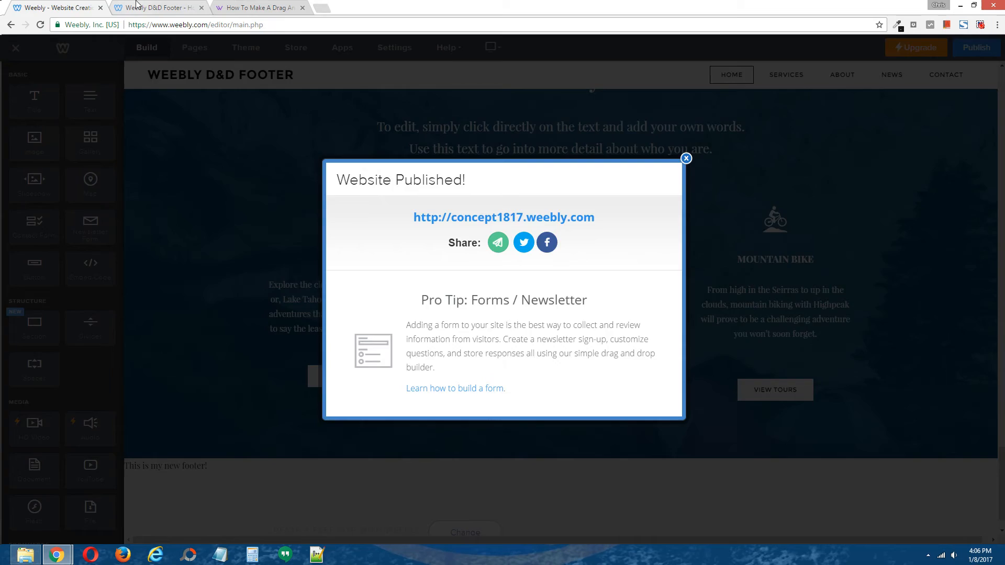
click(503, 216)
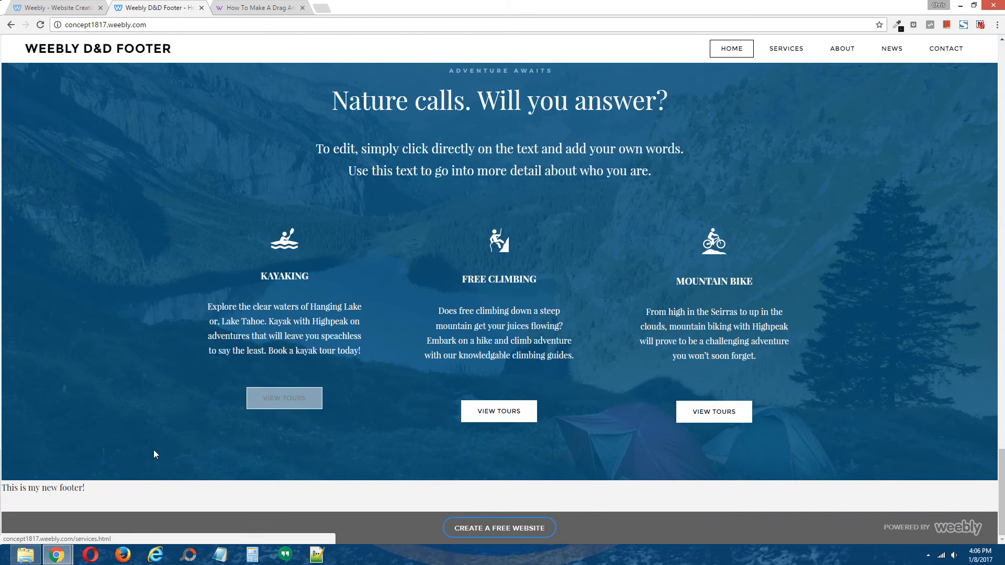
mouse_move(22, 484)
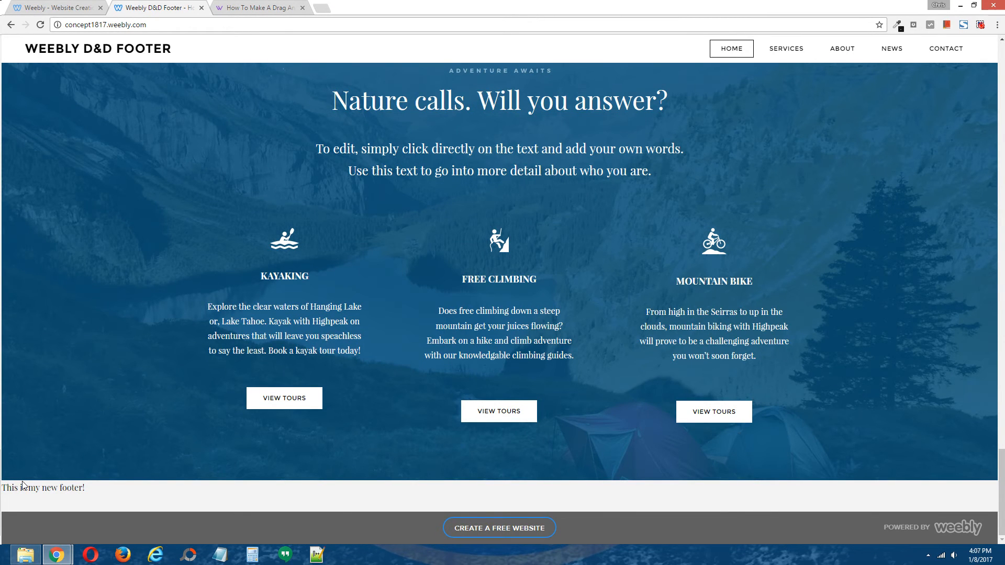
mouse_move(786, 50)
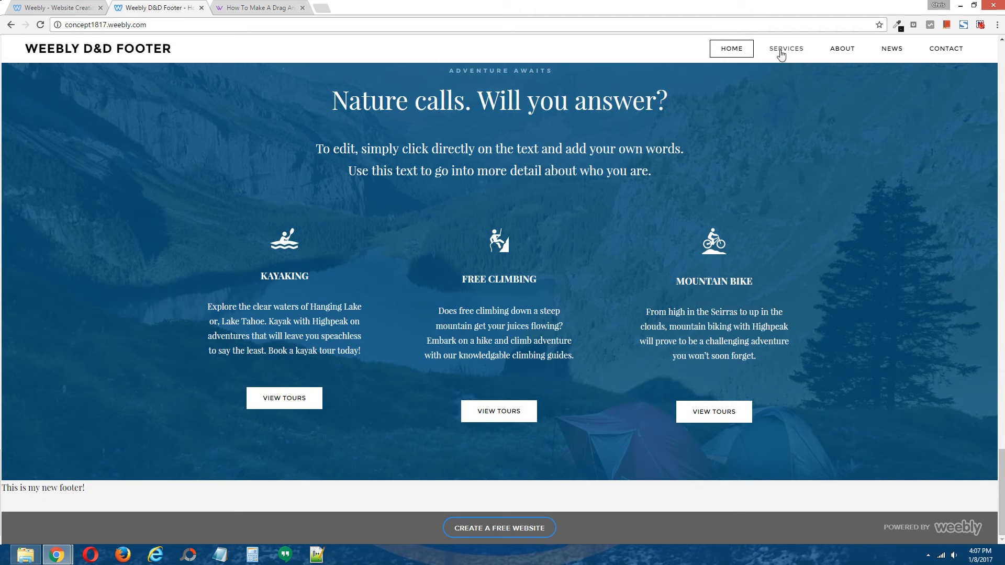
mouse_move(785, 48)
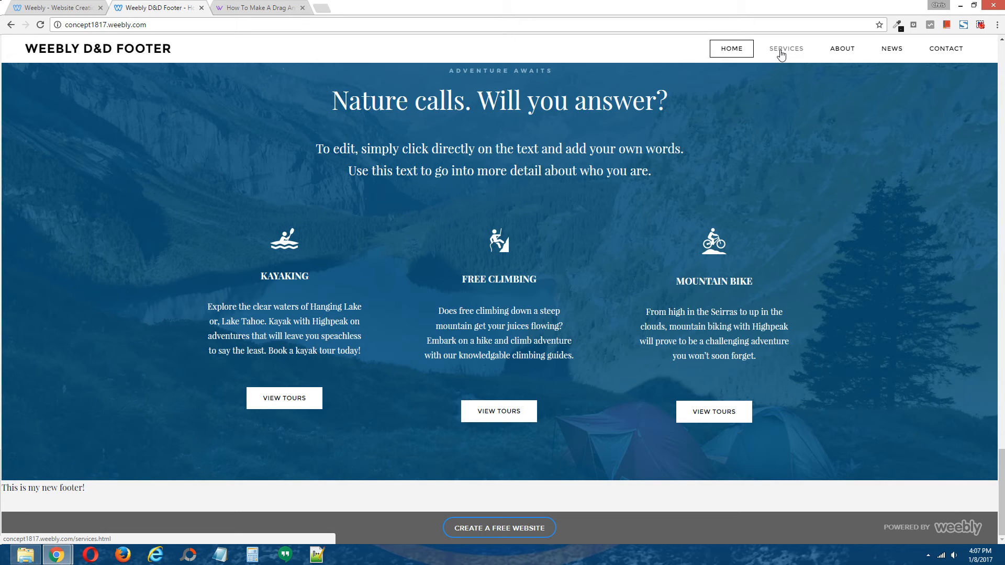
click(785, 48)
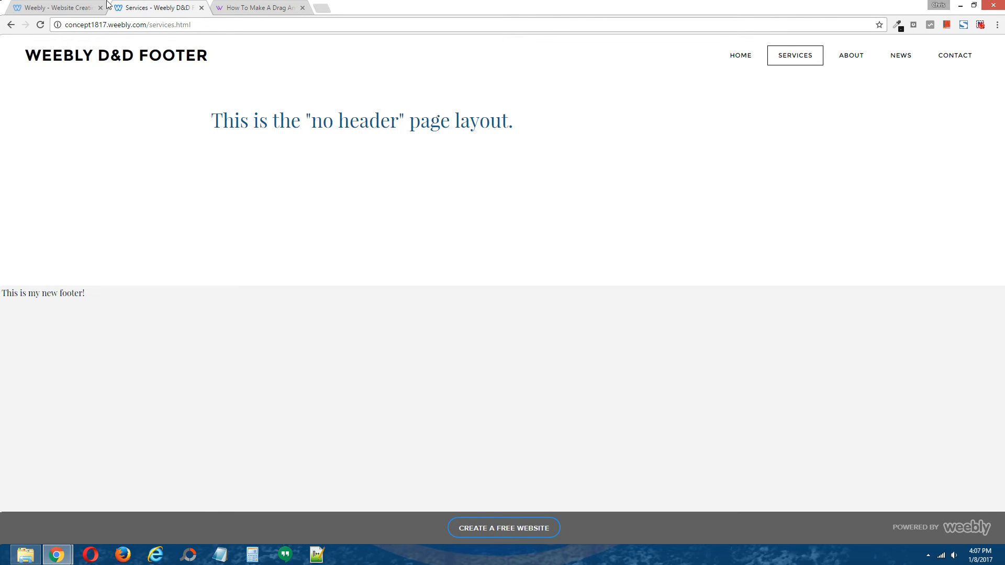
click(740, 55)
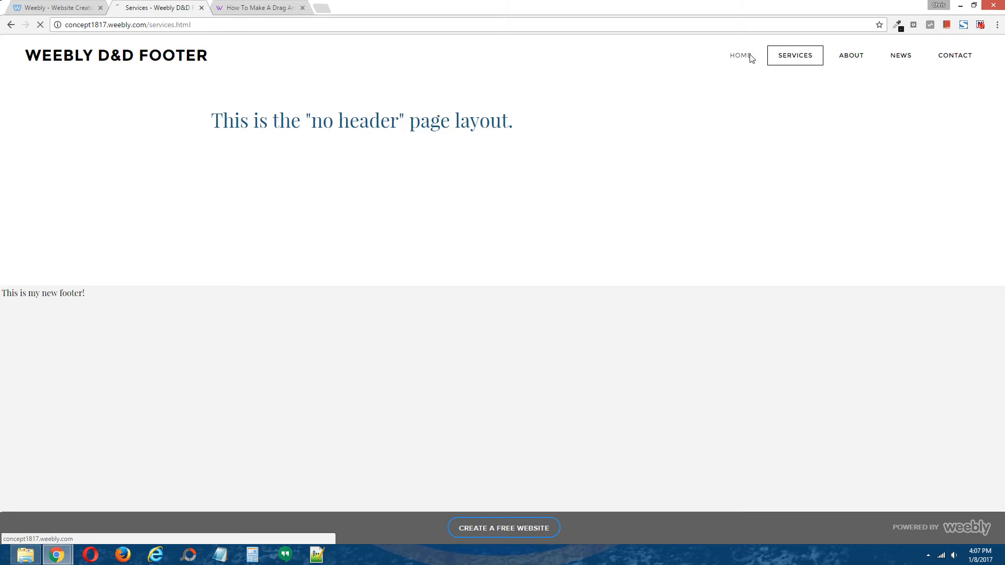
Review the live home page footer, where 'This is my new footer!' sits flush left
click(739, 56)
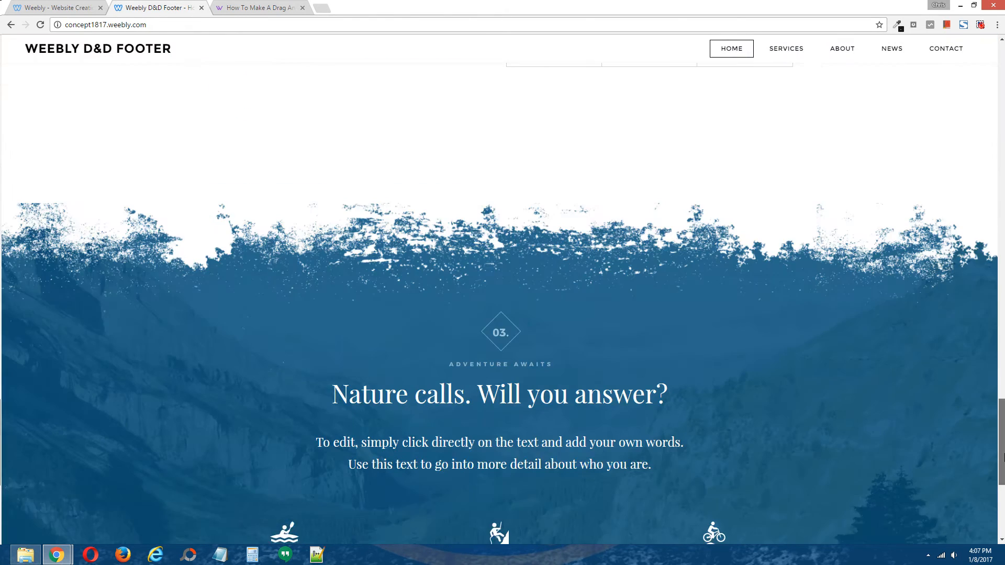
scroll(down, 3)
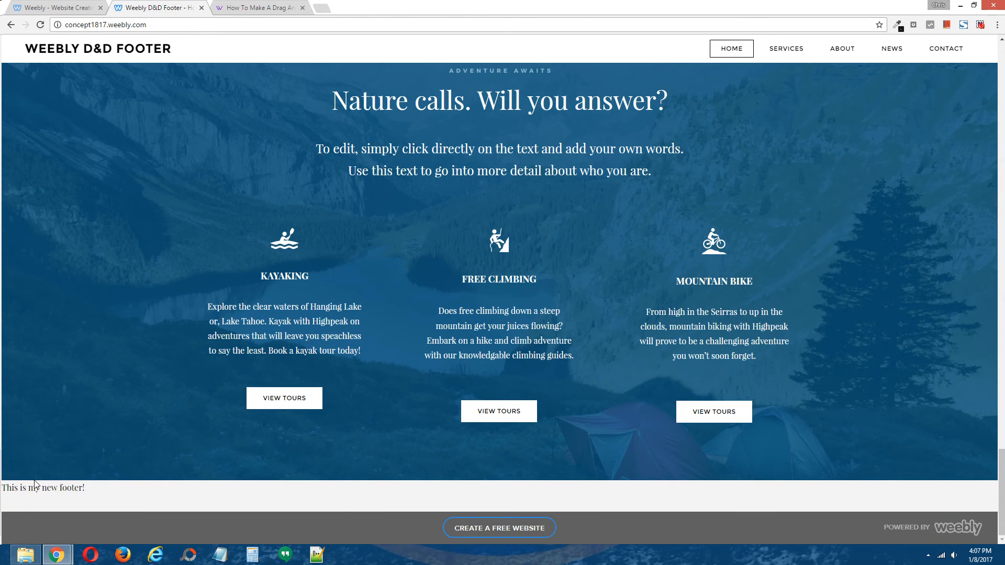
mouse_move(98, 484)
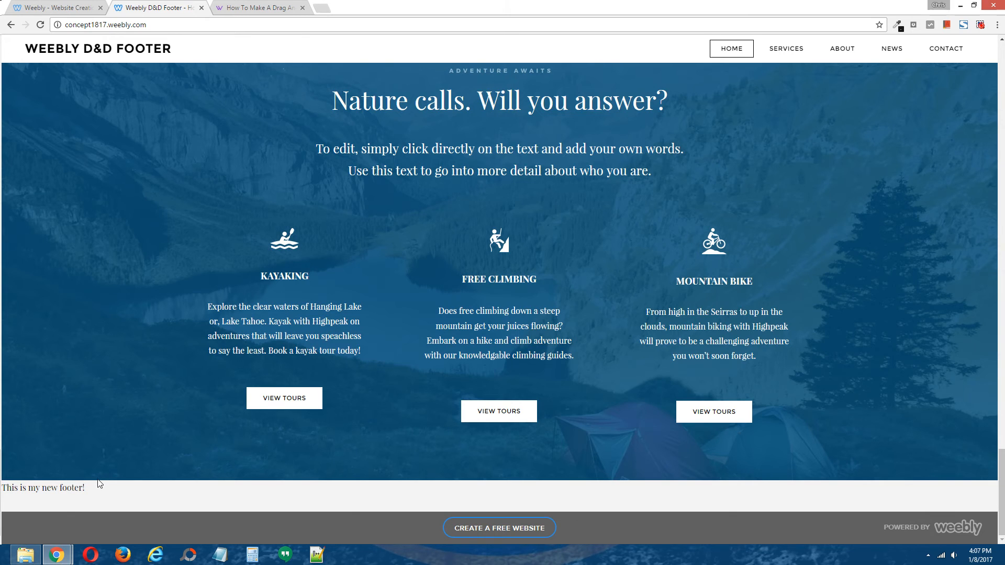
mouse_move(87, 494)
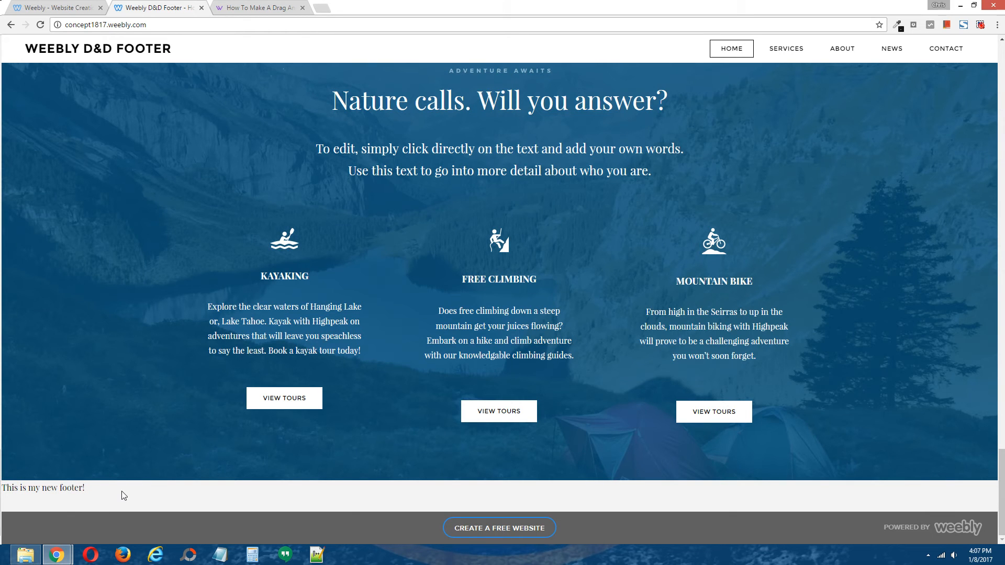
mouse_move(64, 448)
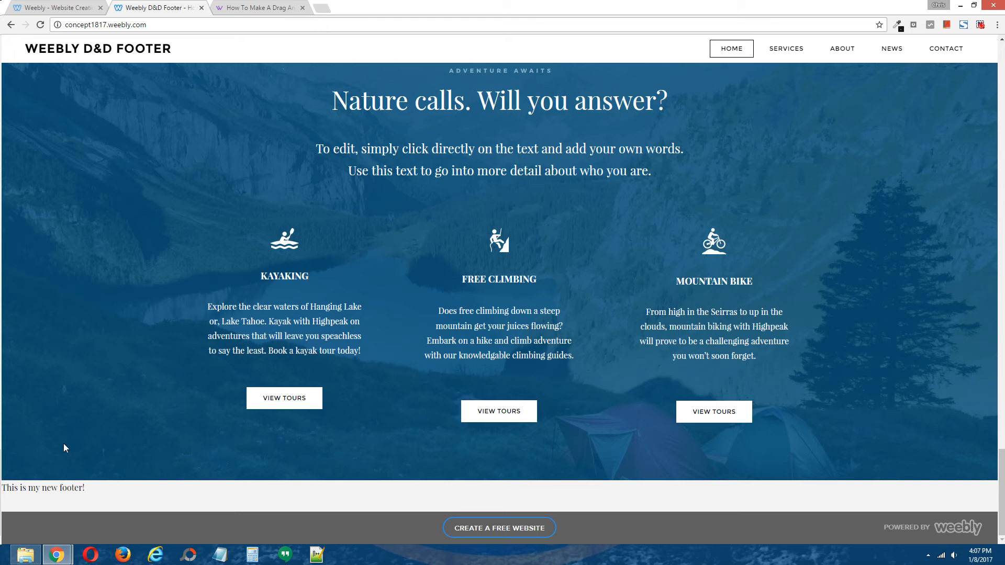
mouse_move(115, 434)
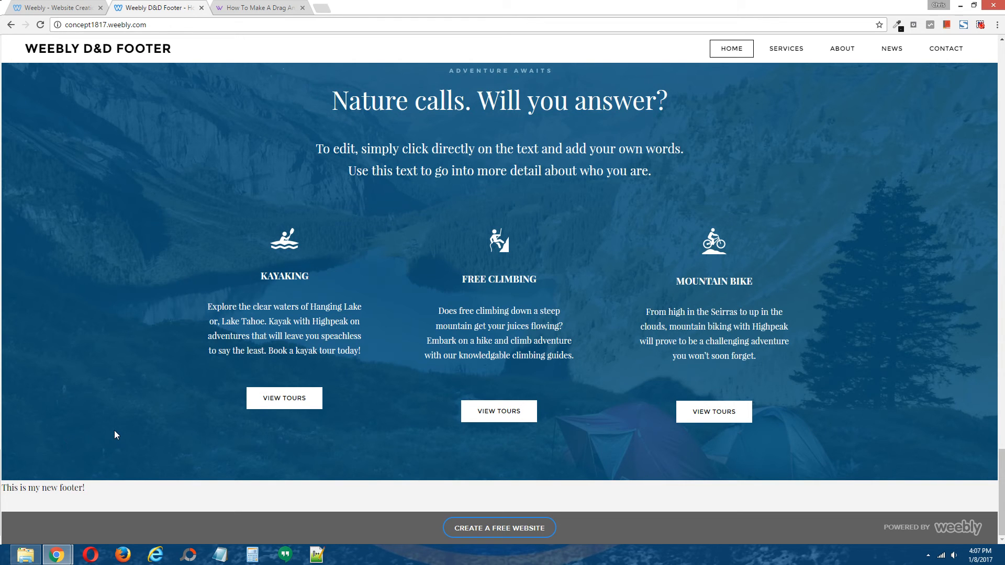
mouse_move(144, 477)
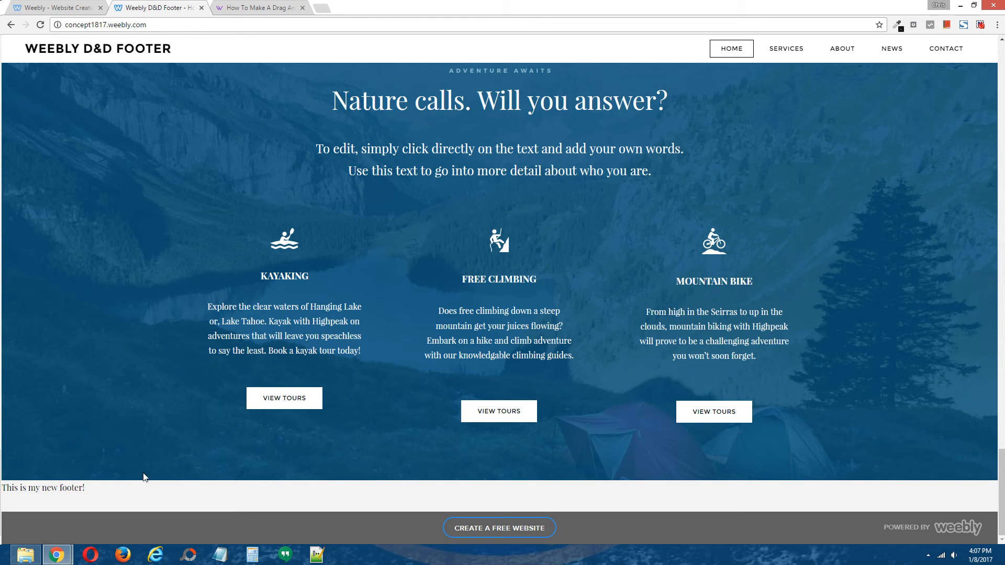
mouse_move(132, 442)
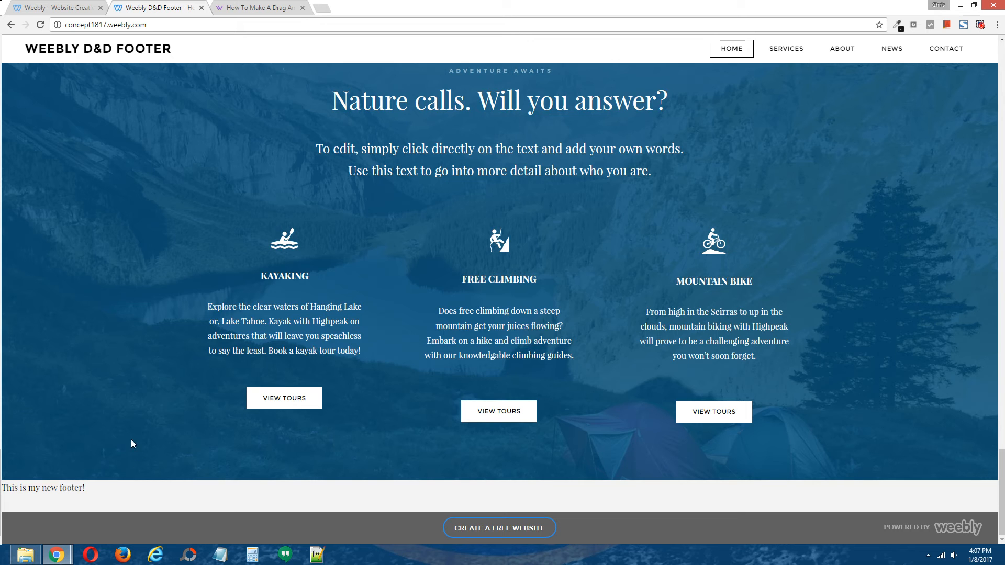
mouse_move(172, 145)
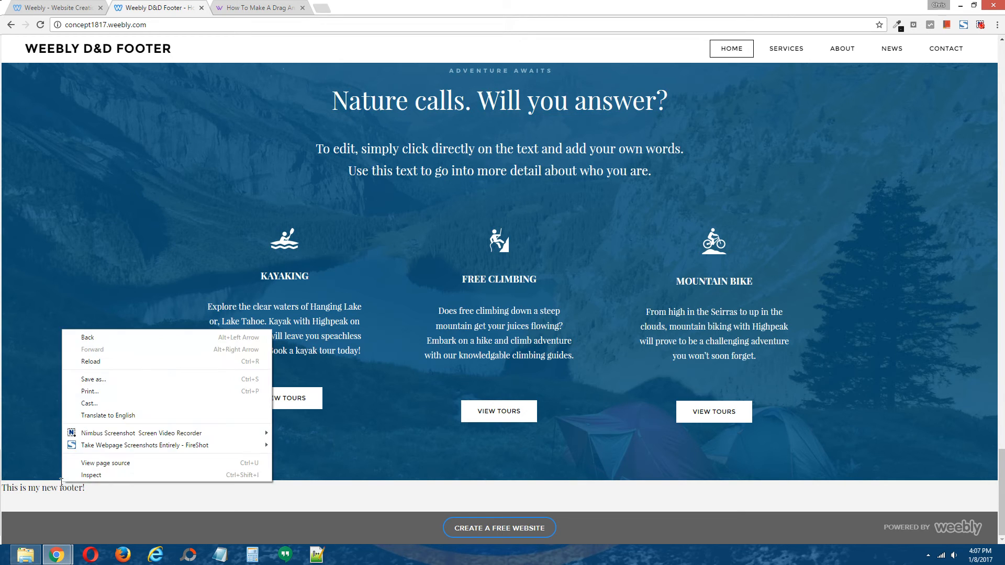
mouse_move(90, 475)
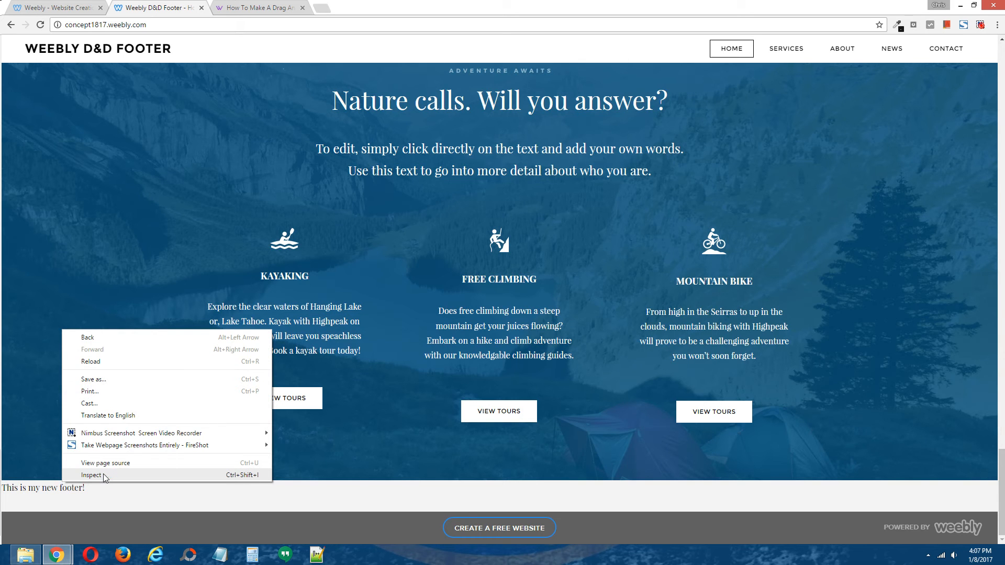
click(33, 416)
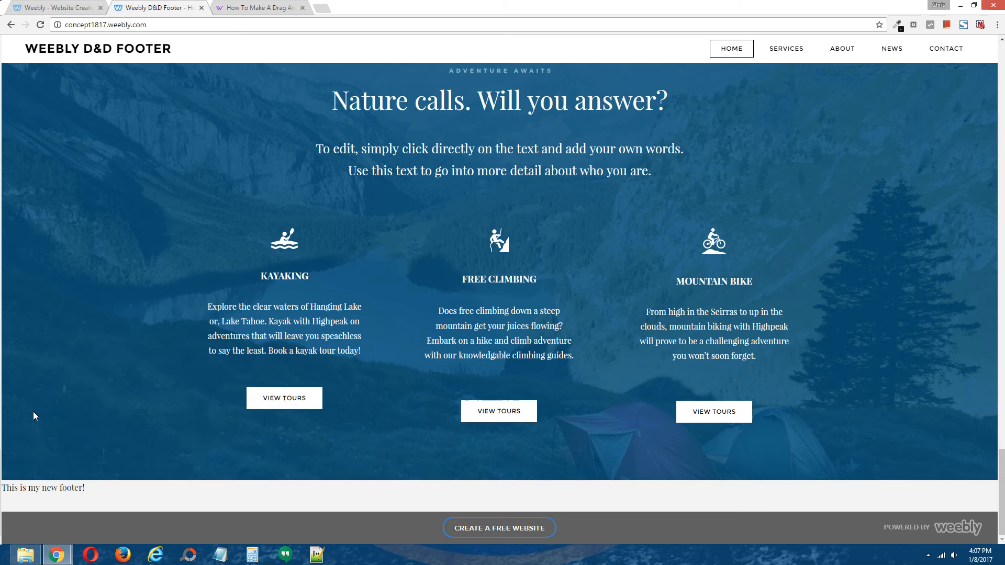
mouse_move(598, 481)
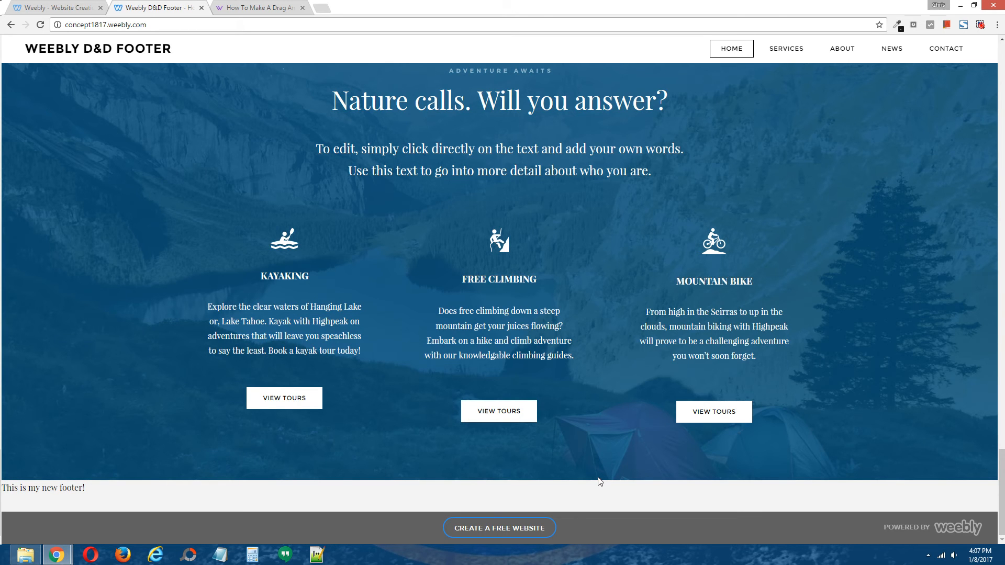
mouse_move(92, 487)
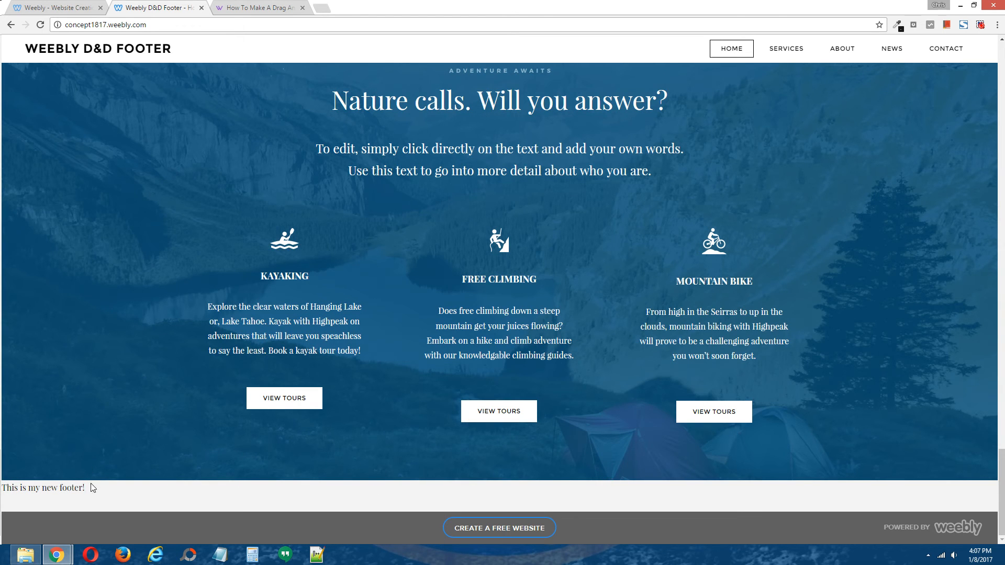
mouse_move(2, 482)
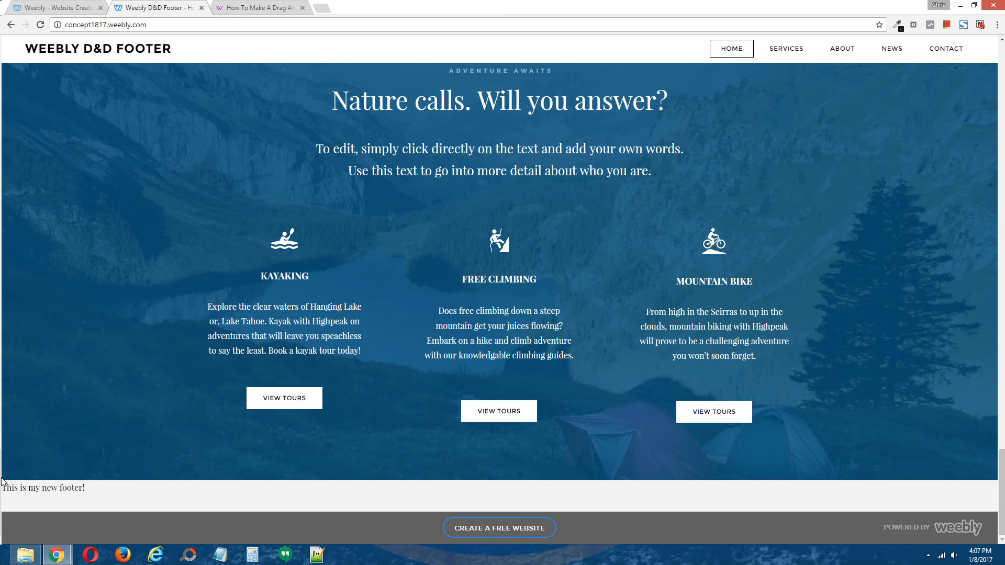
mouse_move(63, 423)
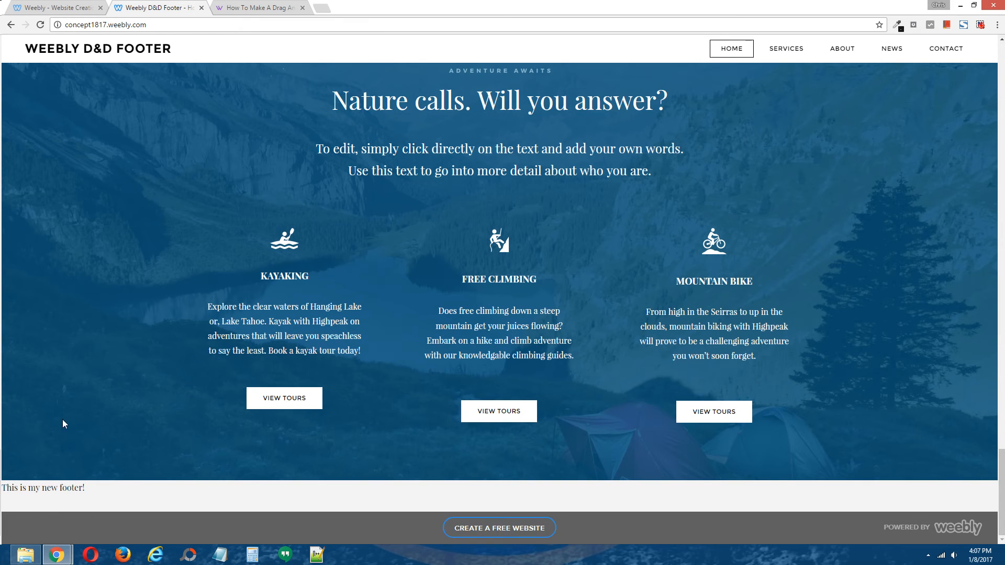
mouse_move(124, 399)
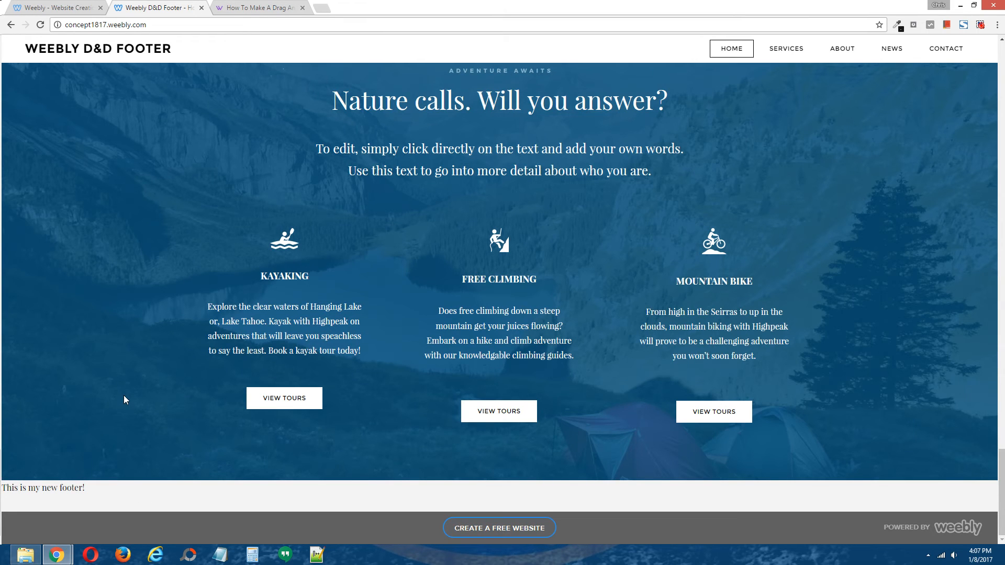
mouse_move(132, 446)
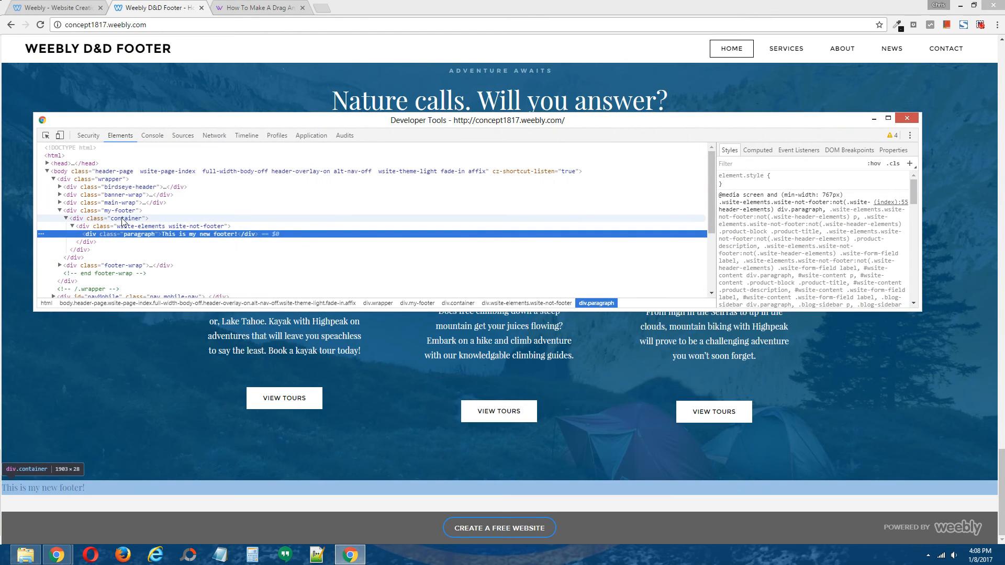
click(124, 217)
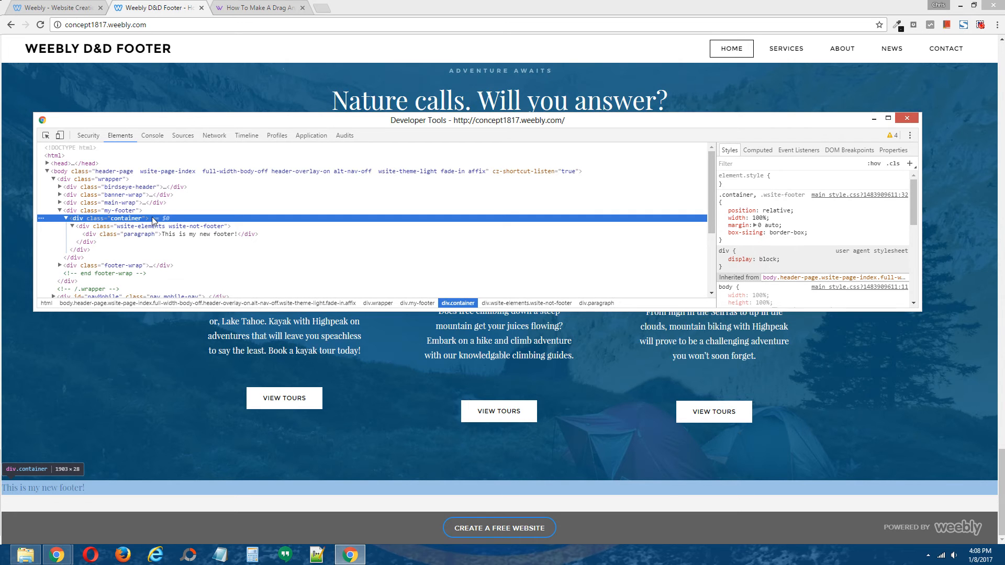
mouse_move(177, 226)
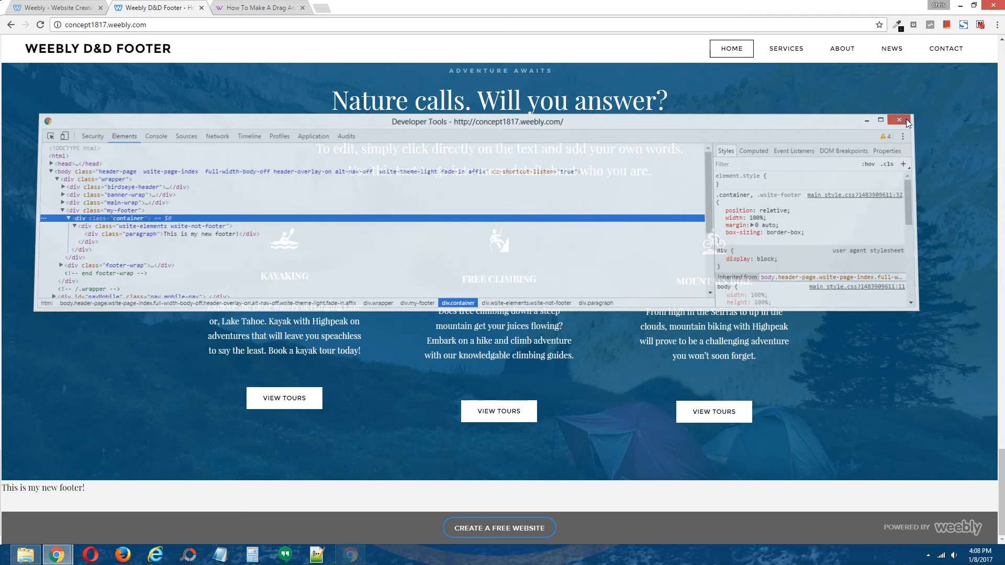
click(898, 120)
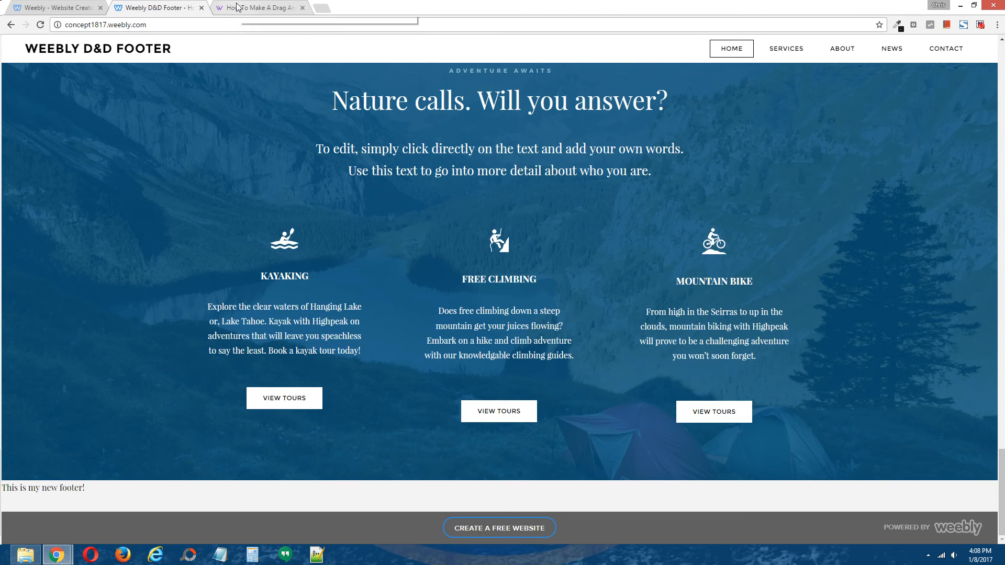
Scroll the tutorial to Additional Information & Tips with the my-footer centering and padding CSS
click(256, 7)
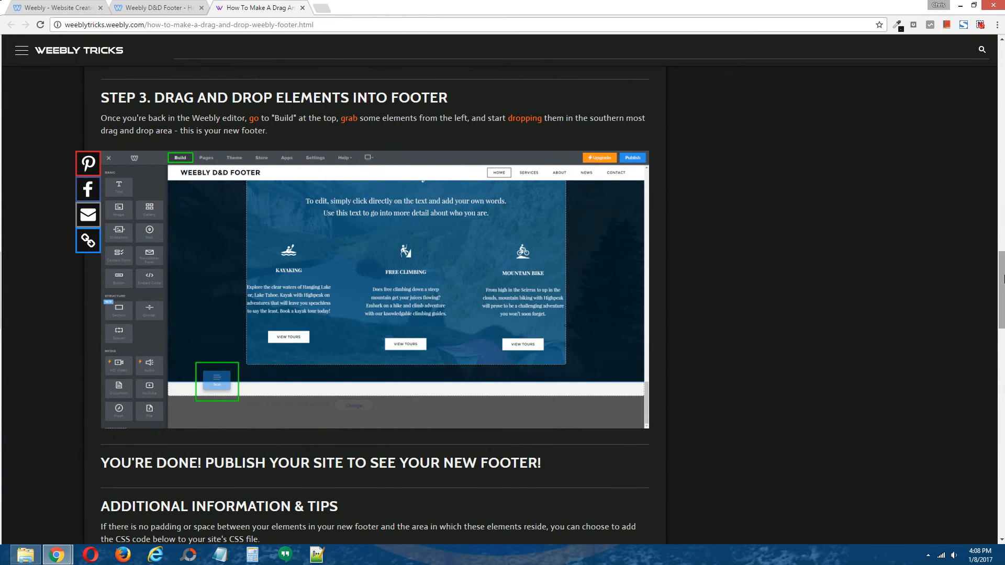
scroll(down, 3)
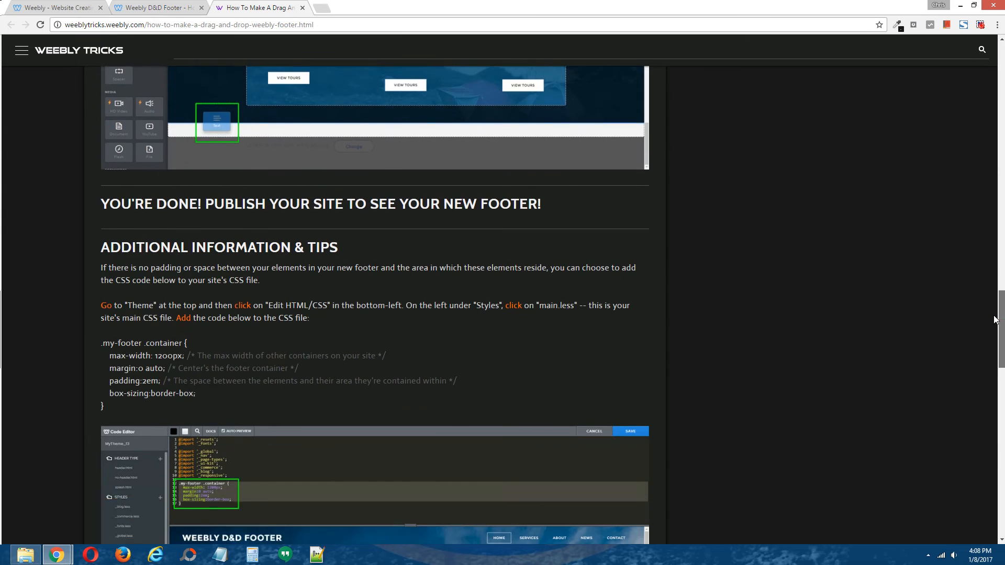
scroll(down, 3)
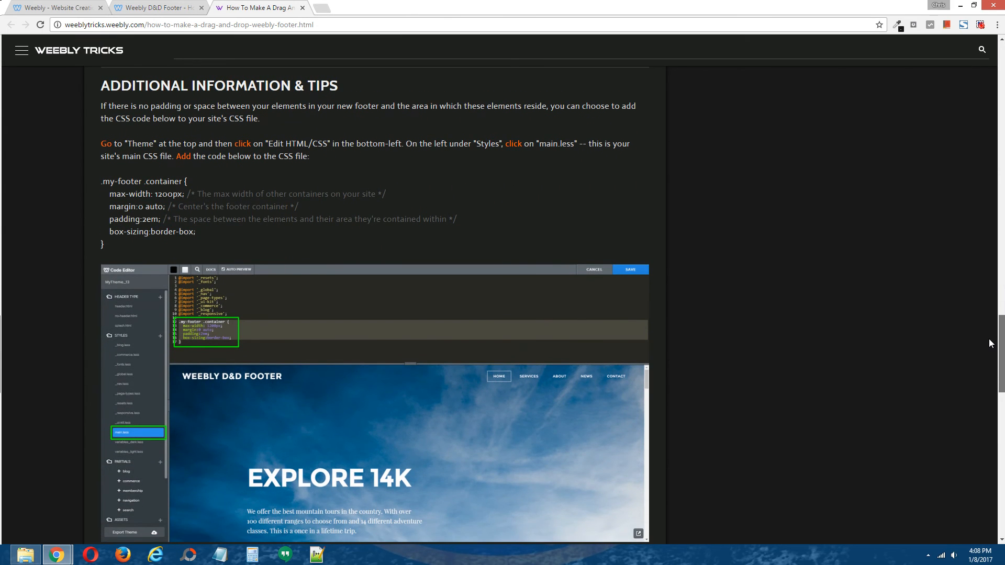
mouse_move(124, 248)
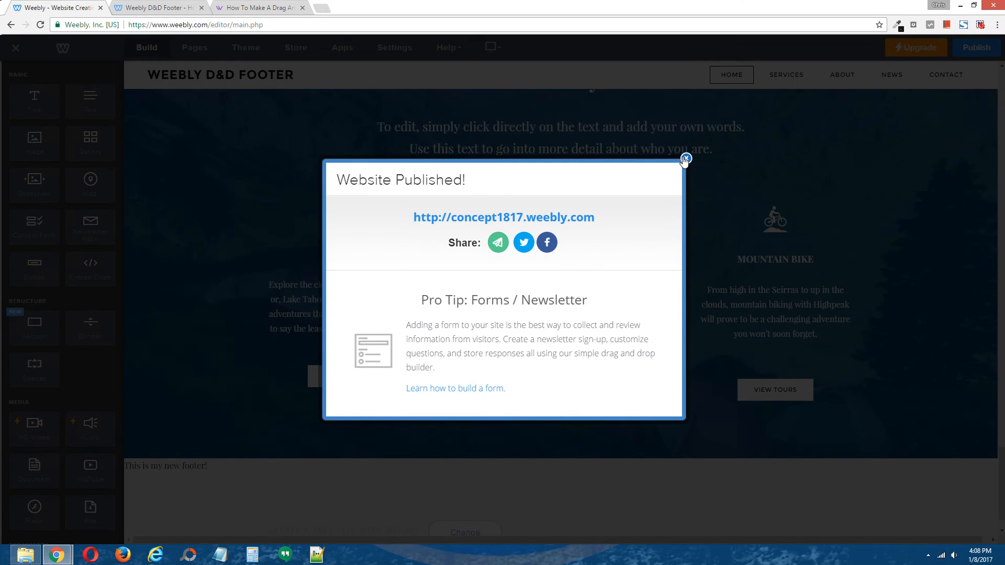
Dismiss the published notice and reopen the theme's HTML/CSS editor on main.less
click(684, 158)
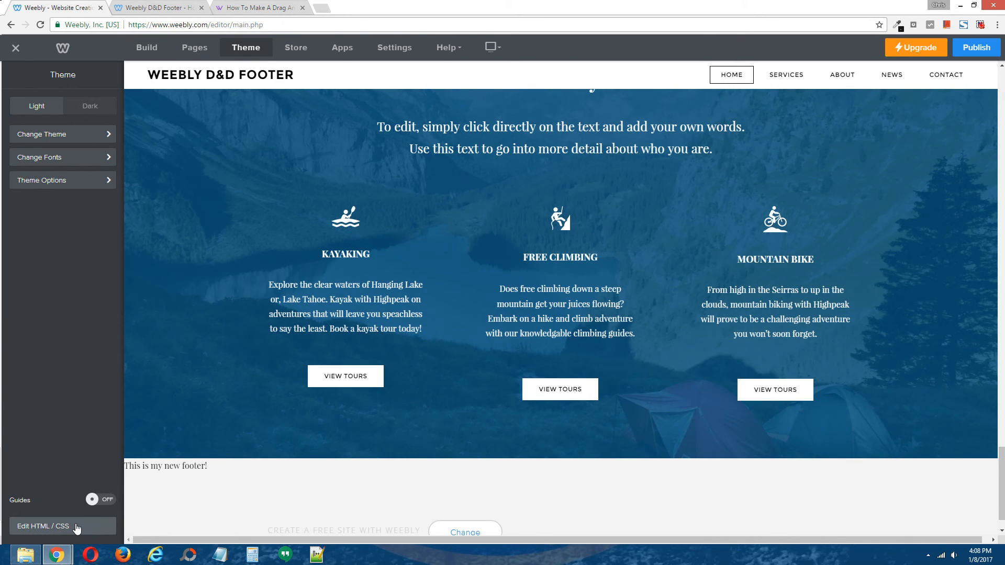
click(42, 527)
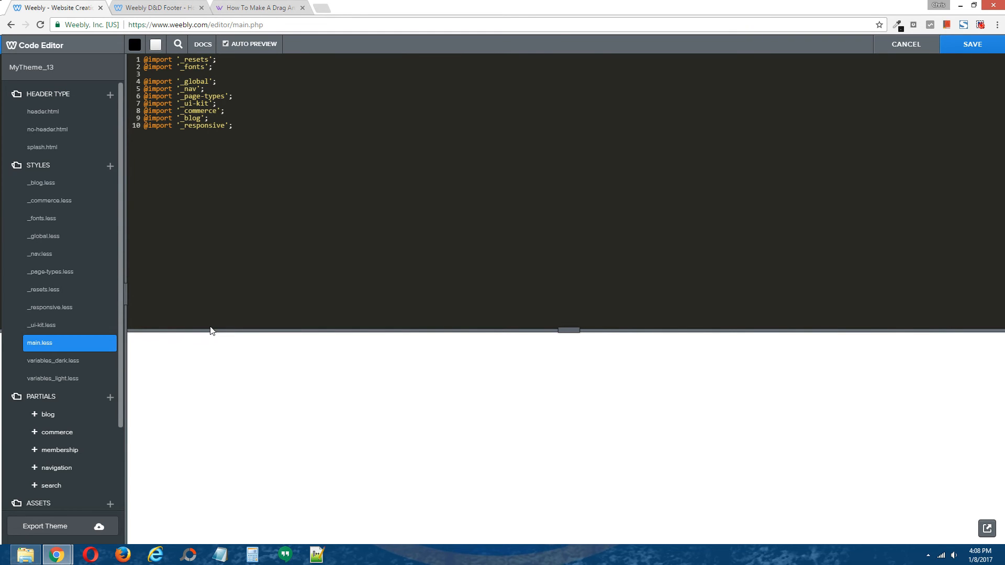
mouse_move(291, 230)
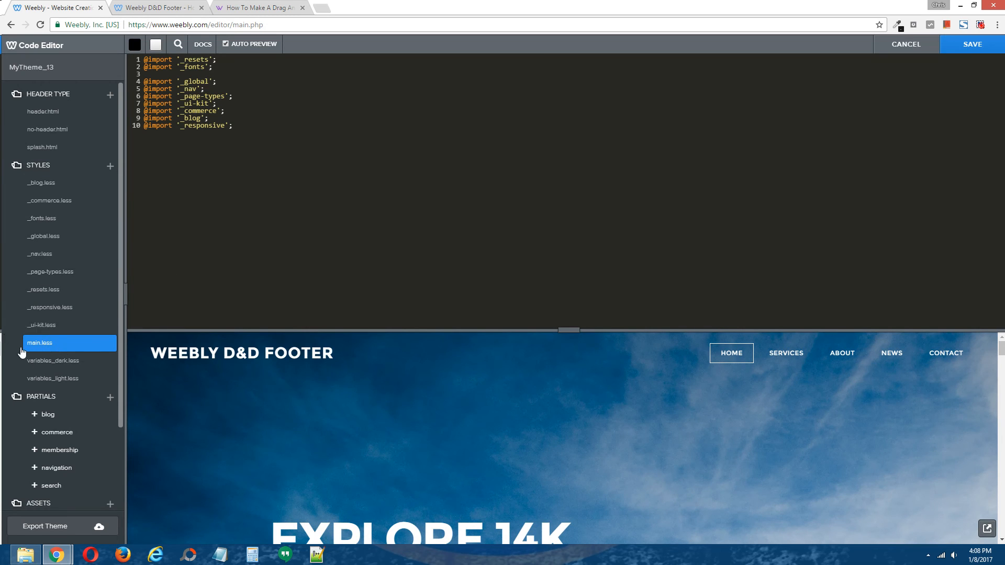
mouse_move(269, 139)
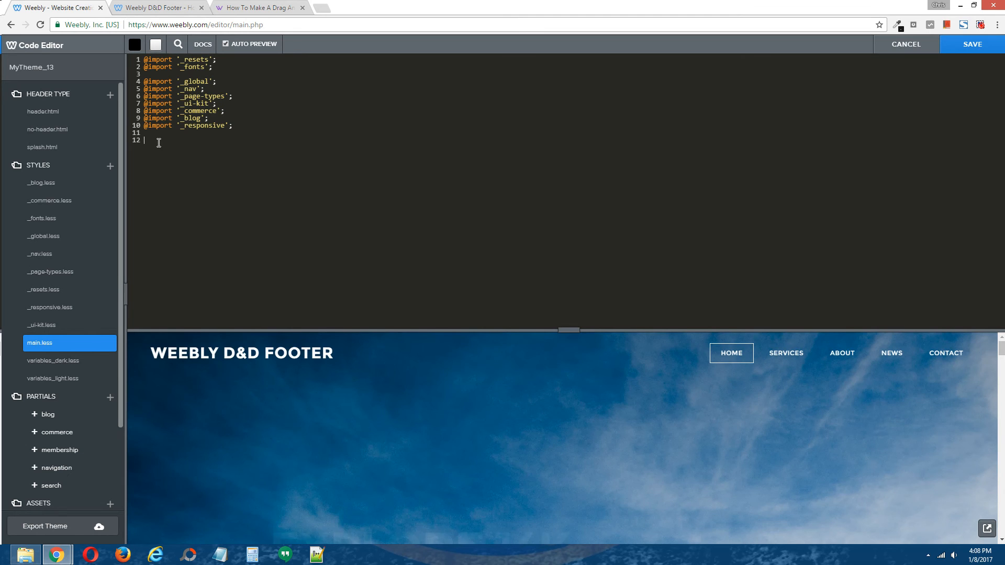
Paste the .my-footer .container rule (max-width 1200px, margin auto, padding 2em, box-sizing) into main.less
right_click(158, 141)
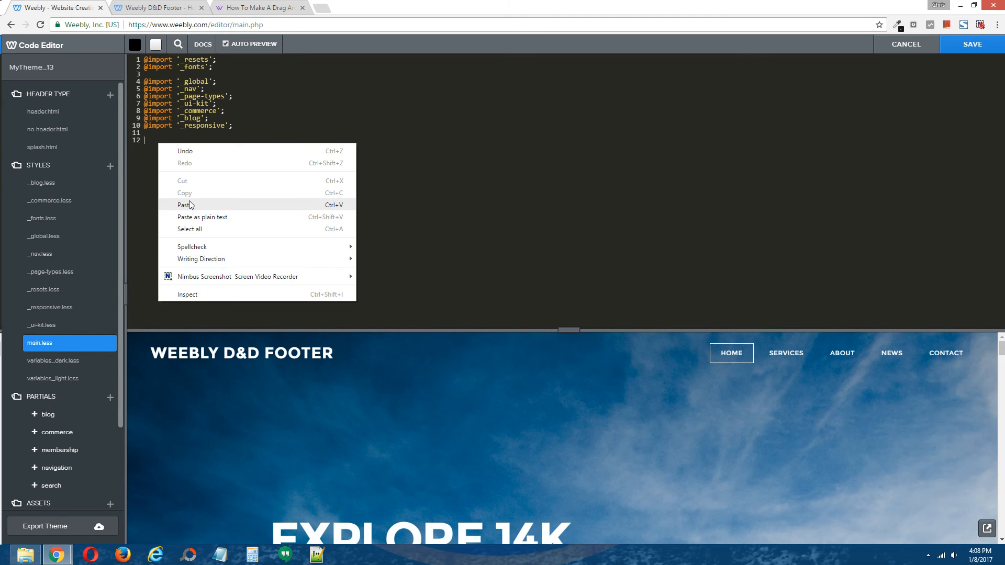
click(184, 204)
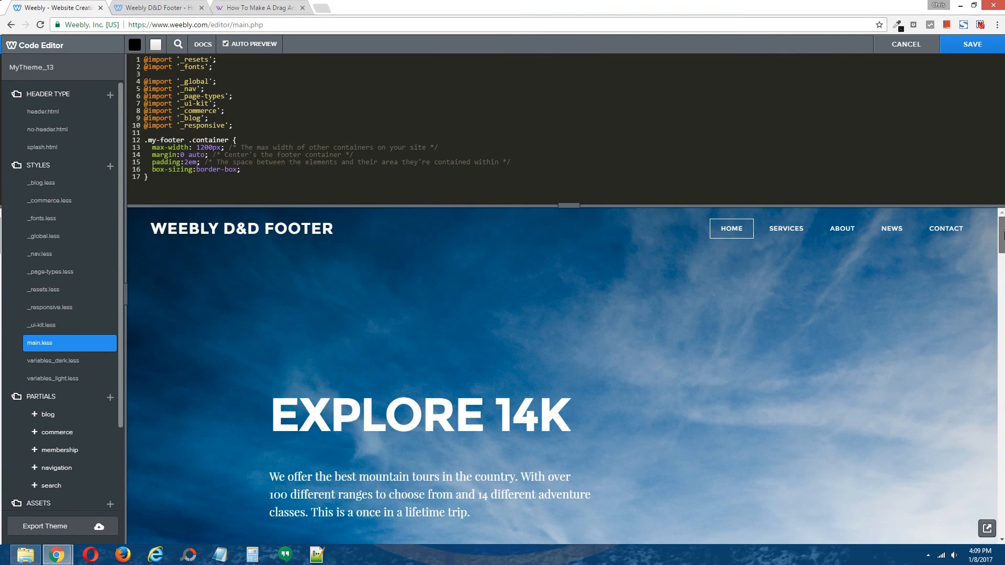
scroll(down, 3)
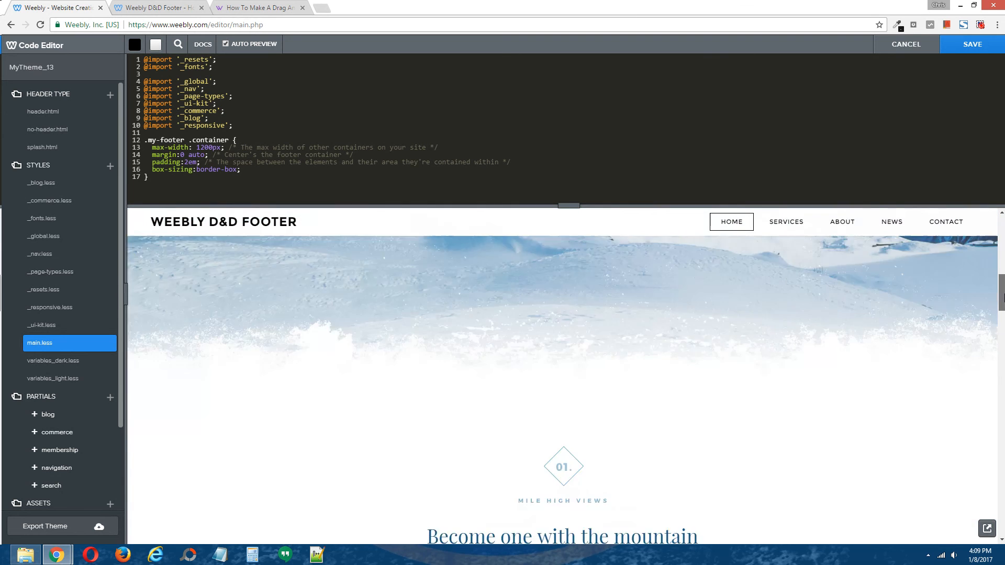
scroll(down, 3)
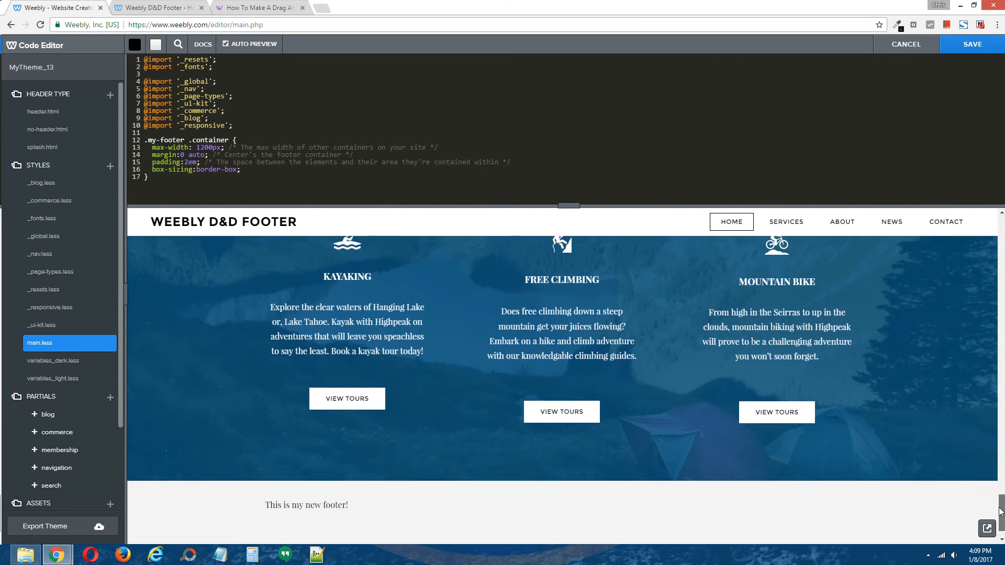
scroll(down, 3)
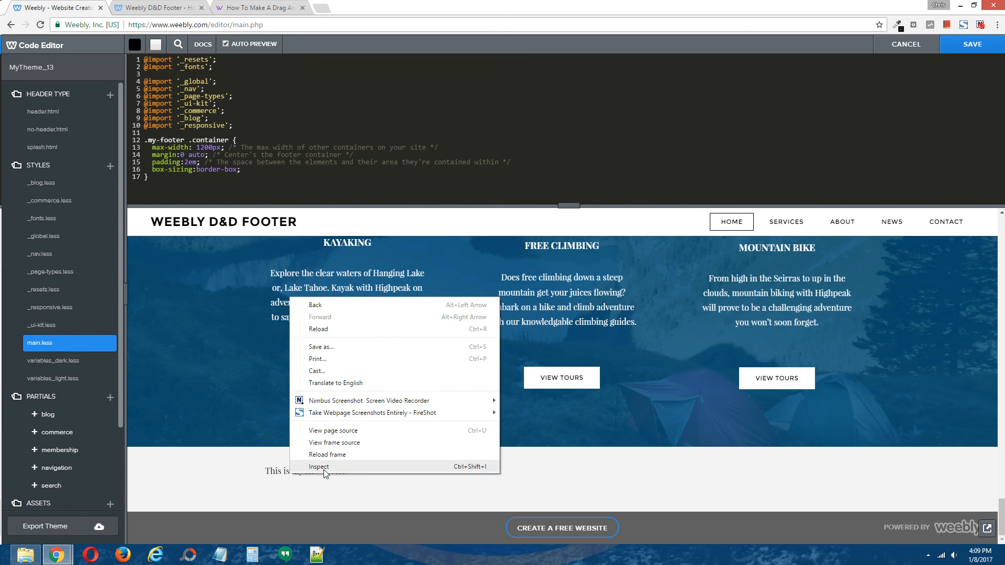
Inspect the footer's div.container in DevTools to confirm the 1200px max-width, auto margins and 2em padding
click(318, 466)
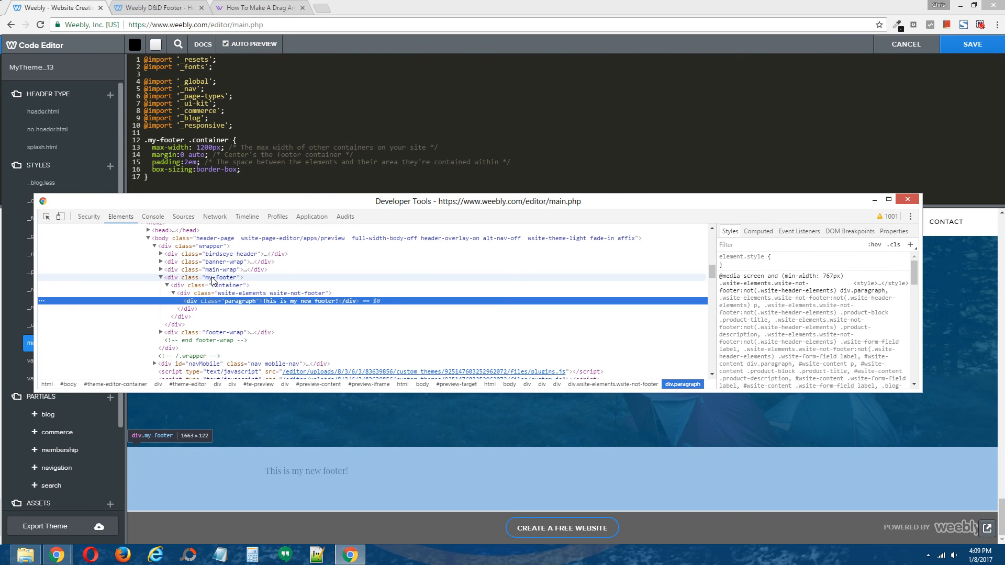
mouse_move(214, 283)
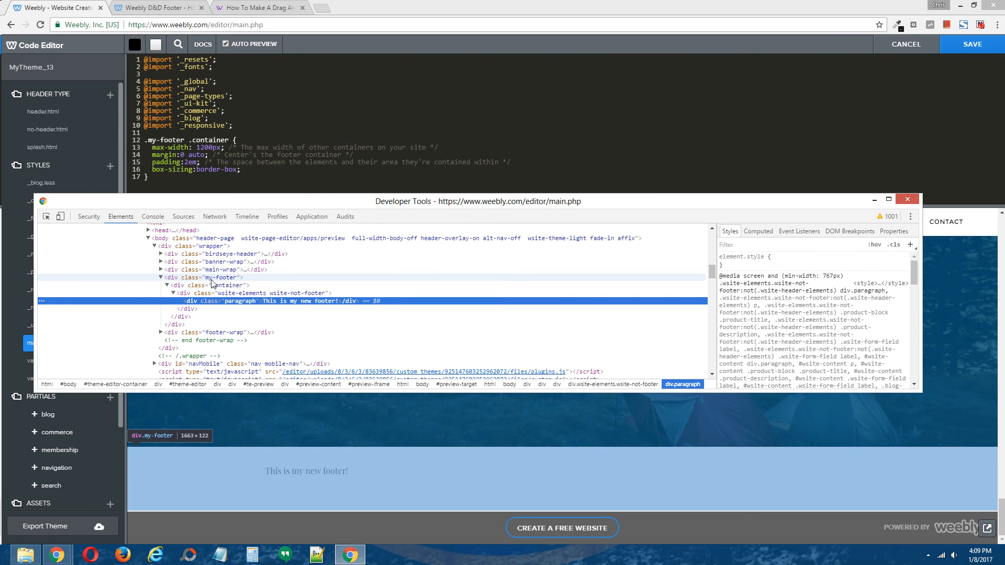
click(208, 285)
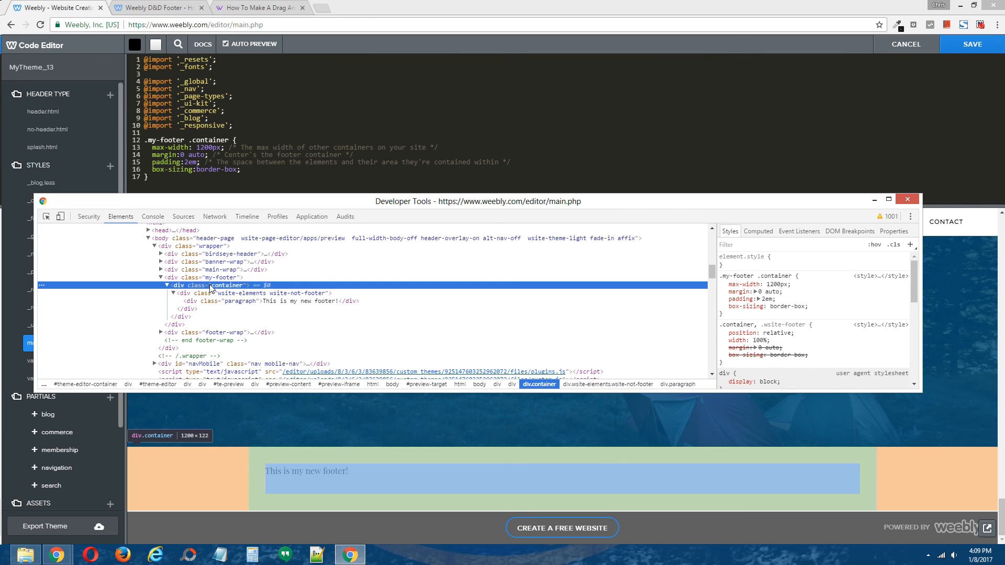
mouse_move(942, 179)
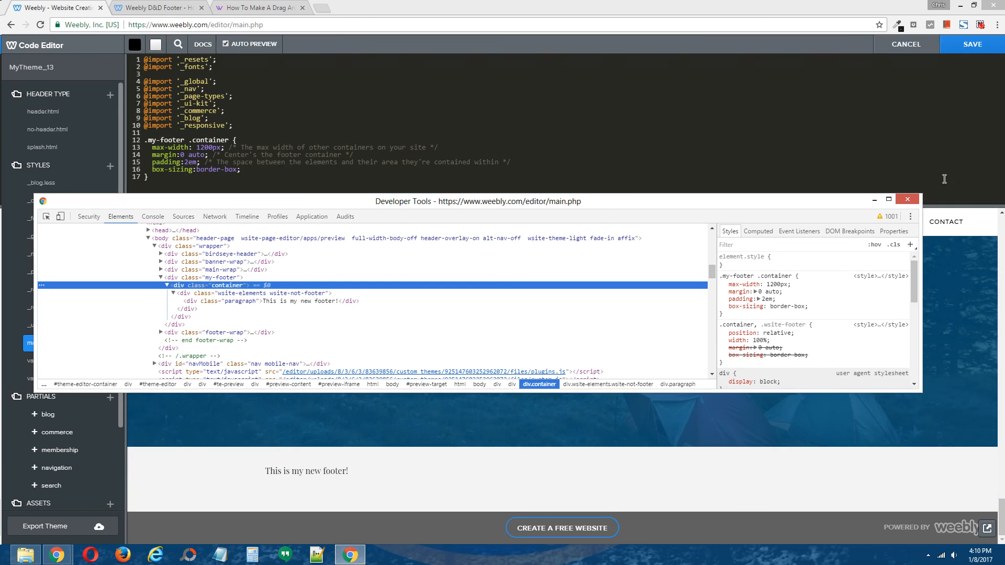
Save the main.less changes and republish concept1817.weebly.com
click(906, 198)
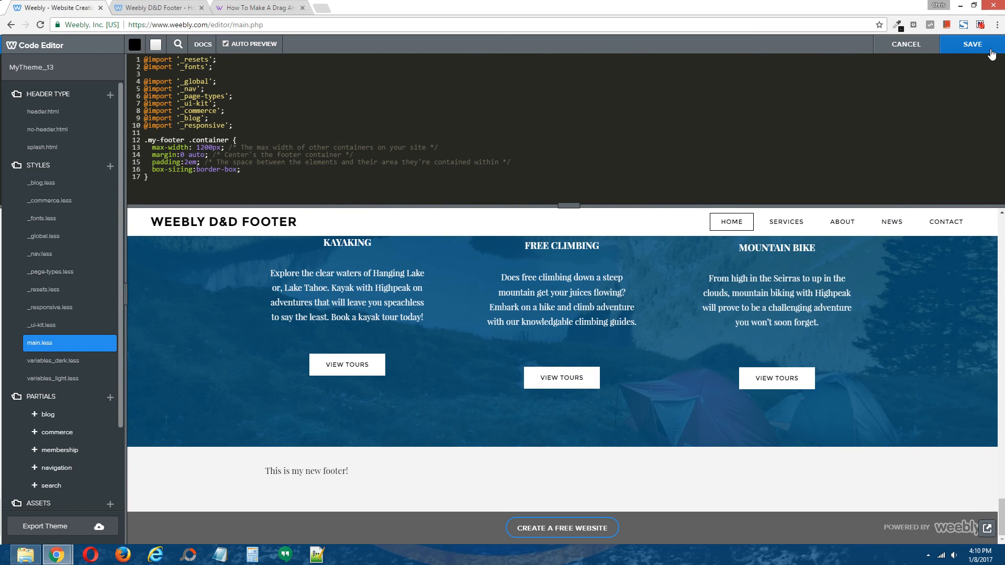
click(971, 44)
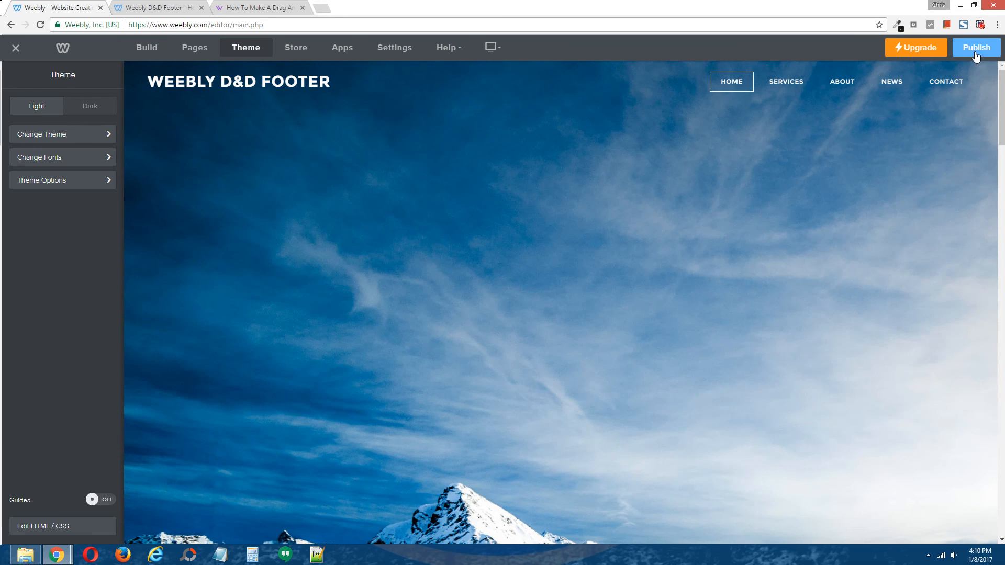
click(974, 47)
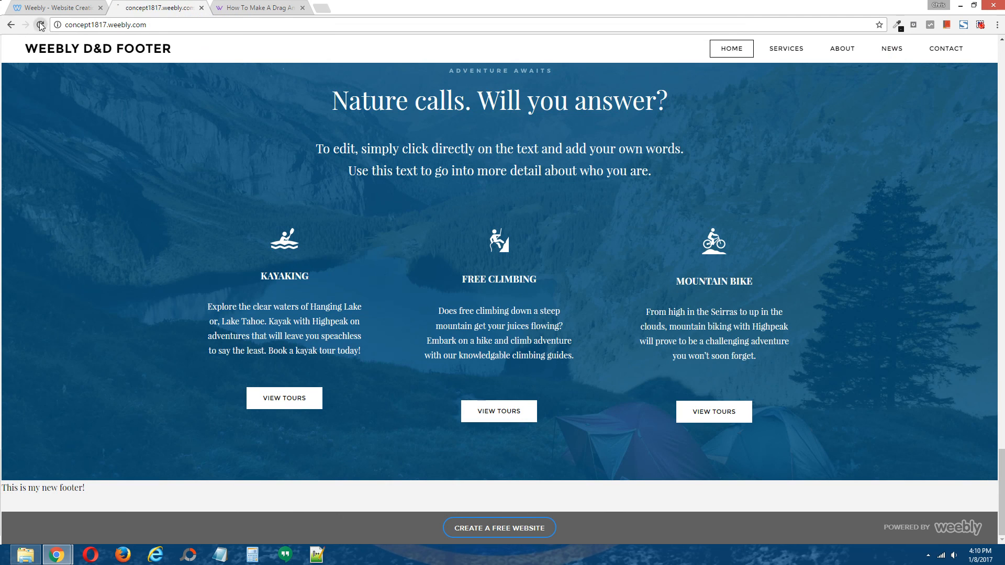
Reload the live site to see 'This is my new footer!' inset with padding
click(39, 24)
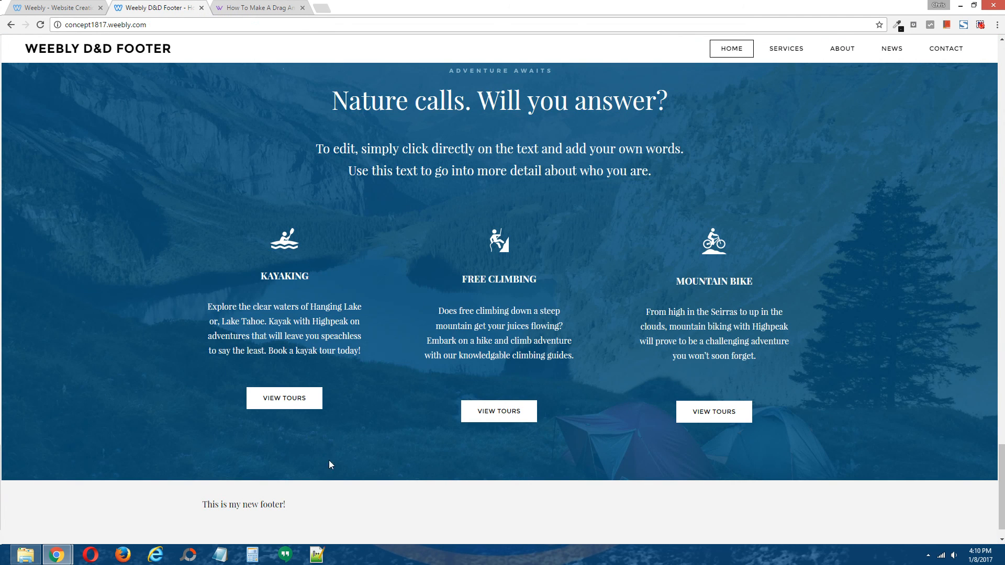
scroll(down, 3)
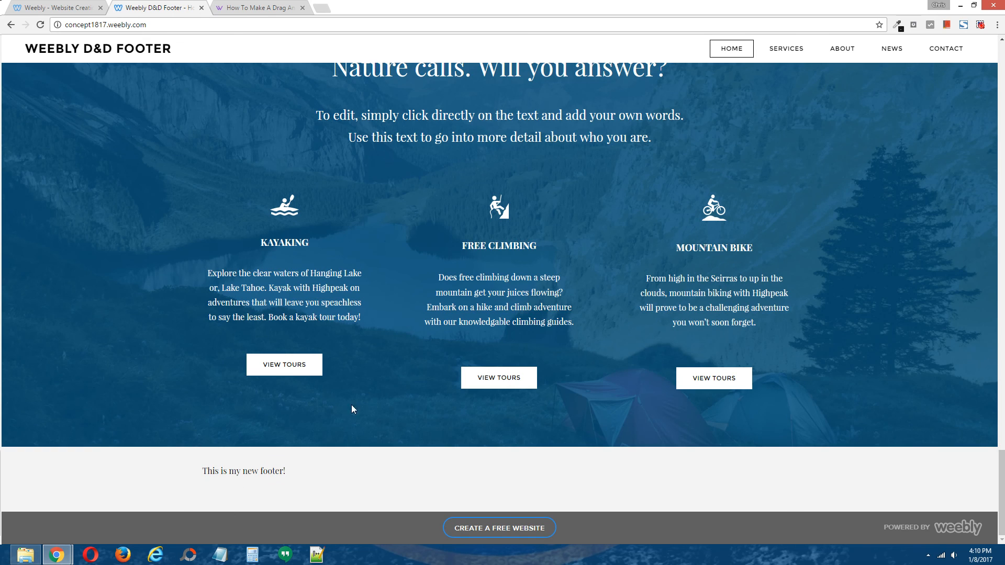
mouse_move(510, 293)
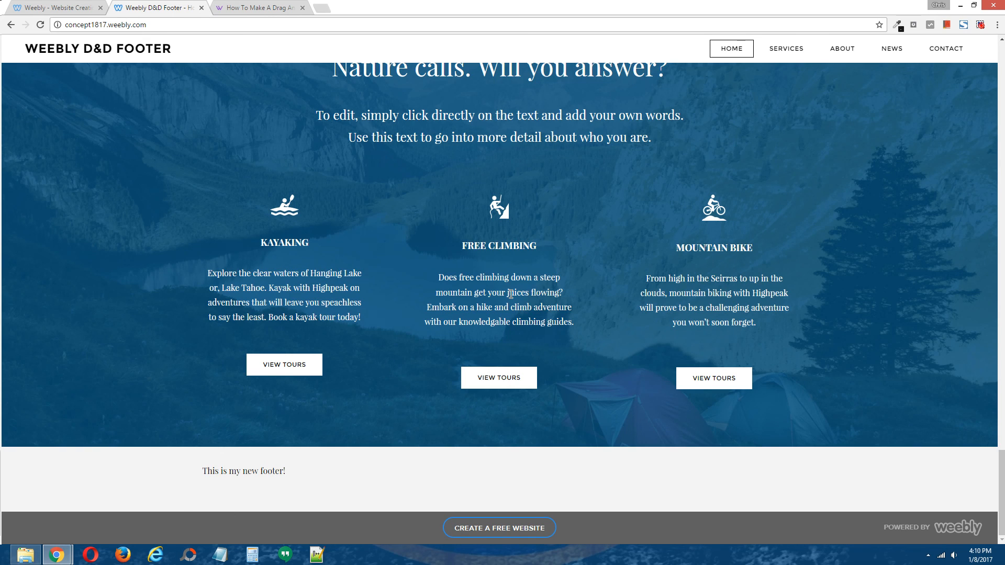